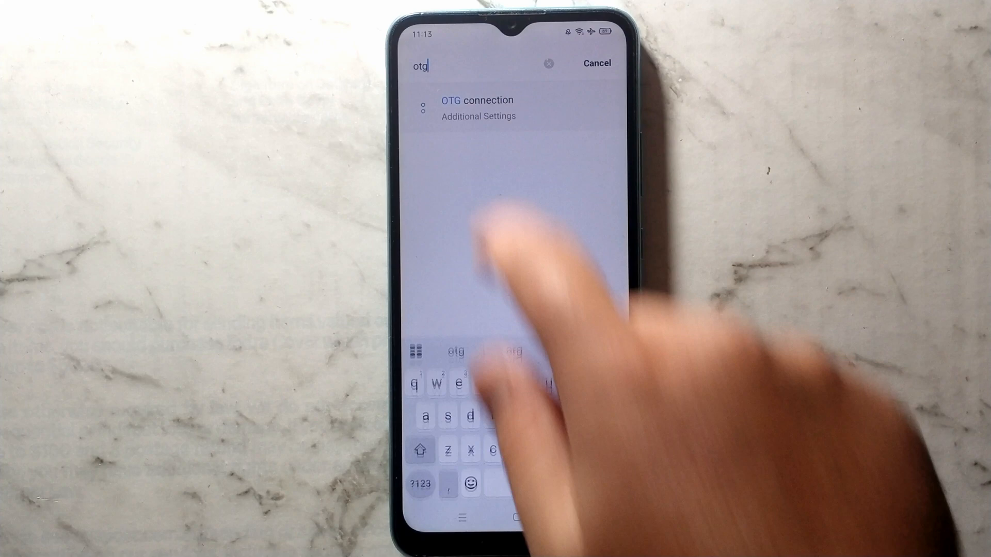
- Switch on the OTG connection setting so the flash drive can be used
left_click(477, 116)
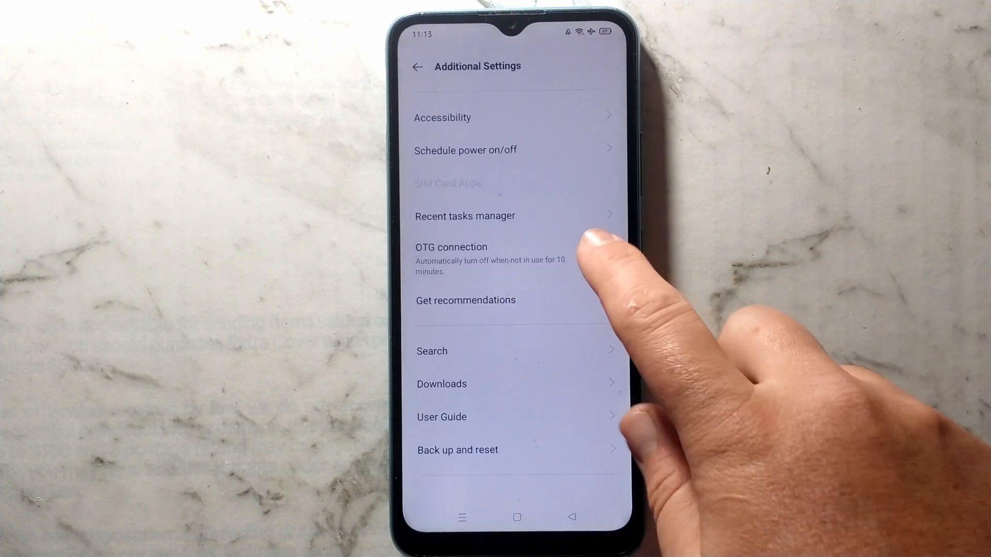
left_click(599, 256)
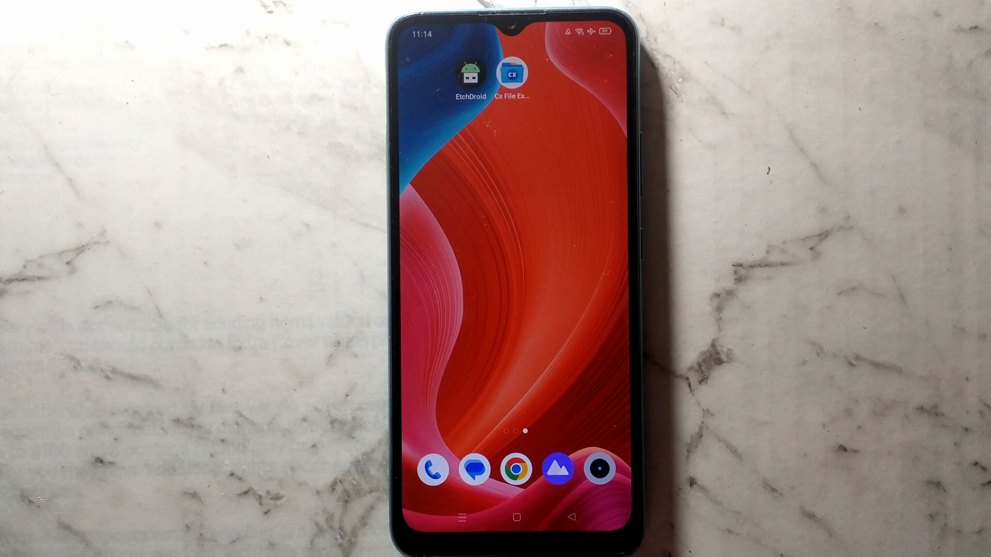
left_click(447, 73)
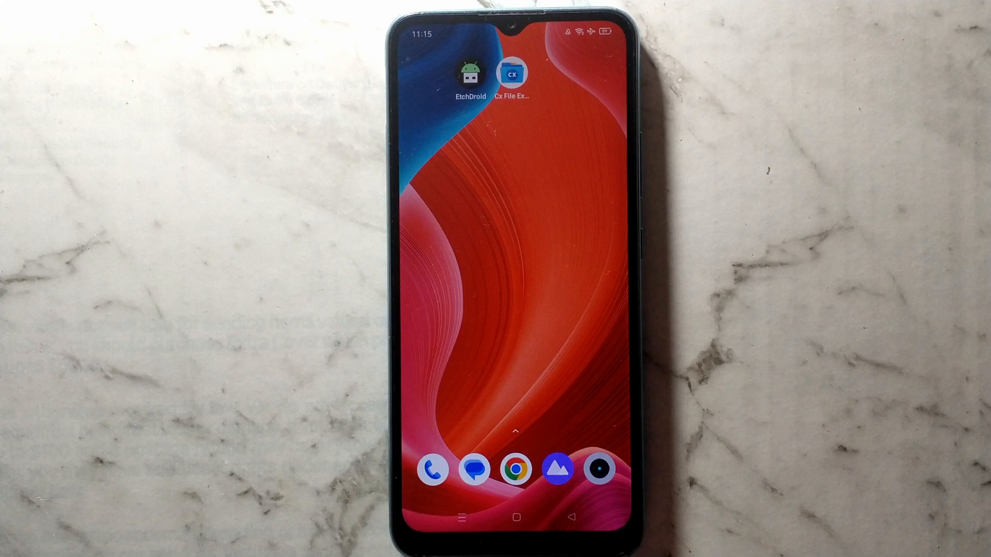
- In Cx File Explorer, select all 28 items on the BOOT drive and copy them
left_click(513, 74)
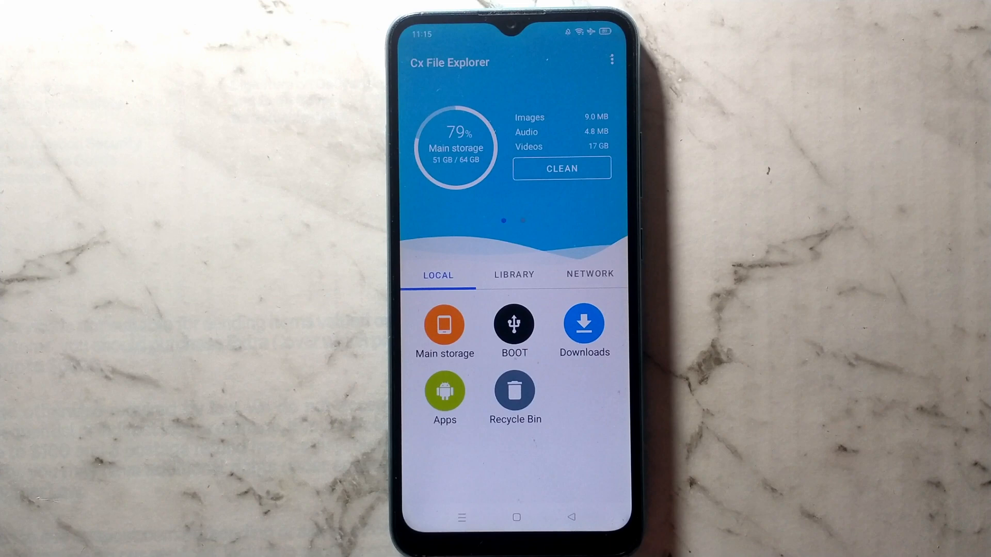
left_click(514, 327)
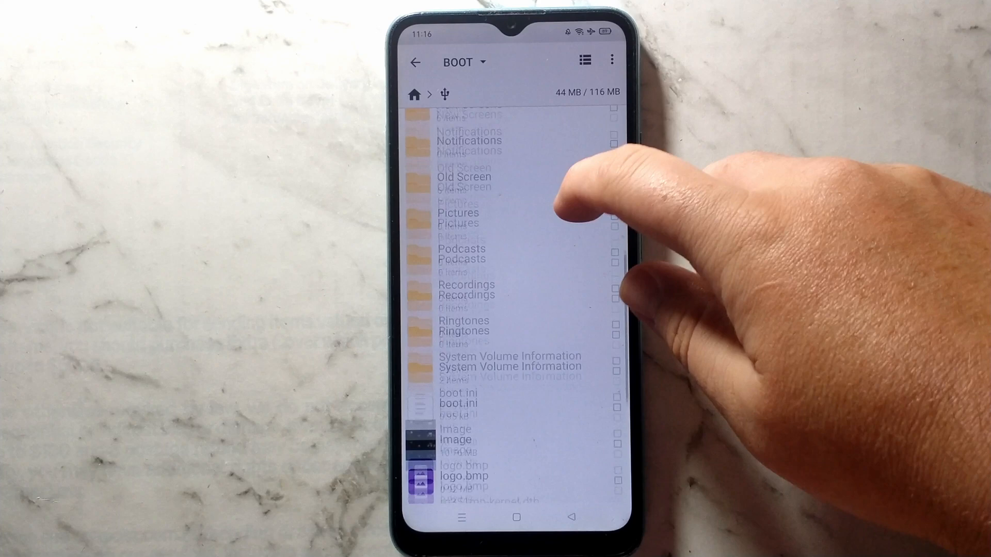
scroll("down", 3)
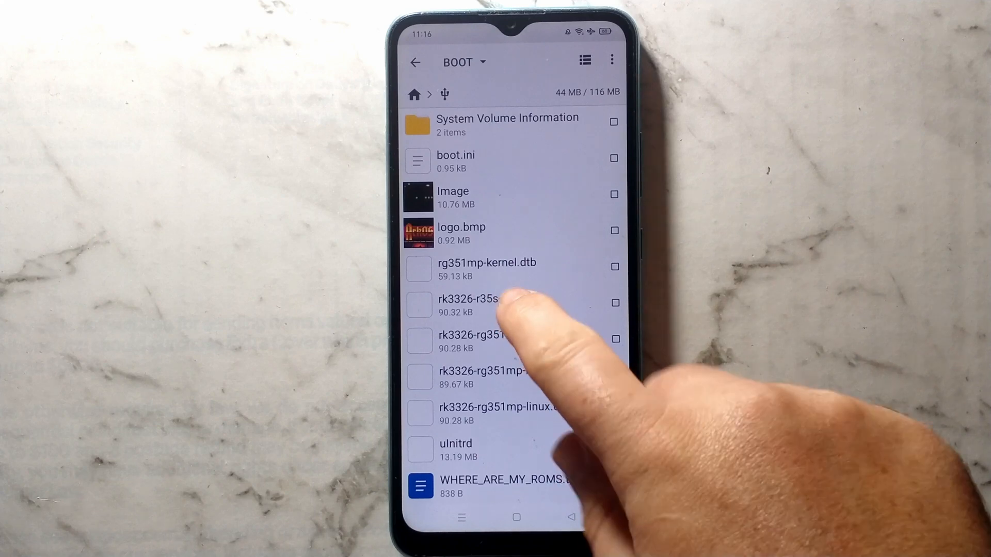
left_click(493, 304)
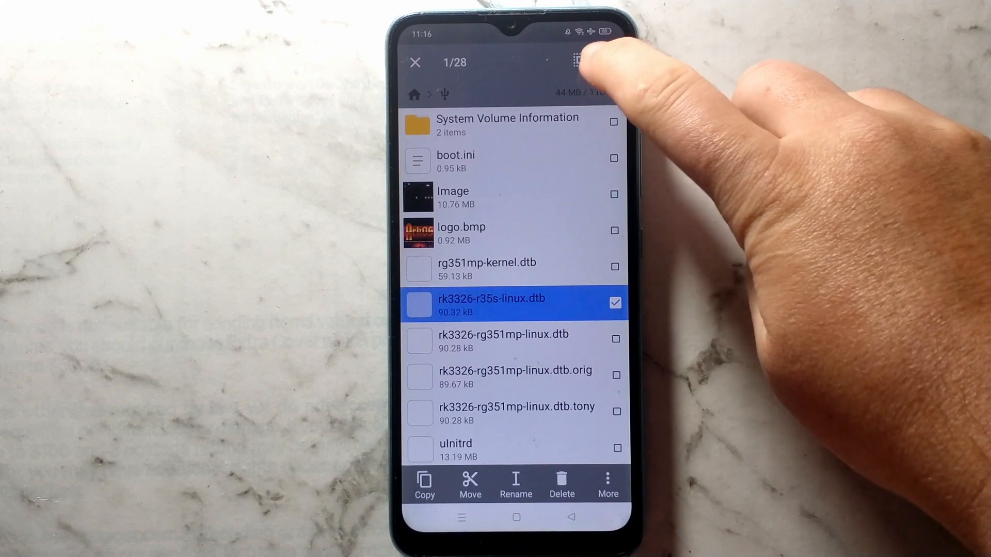
left_click(578, 60)
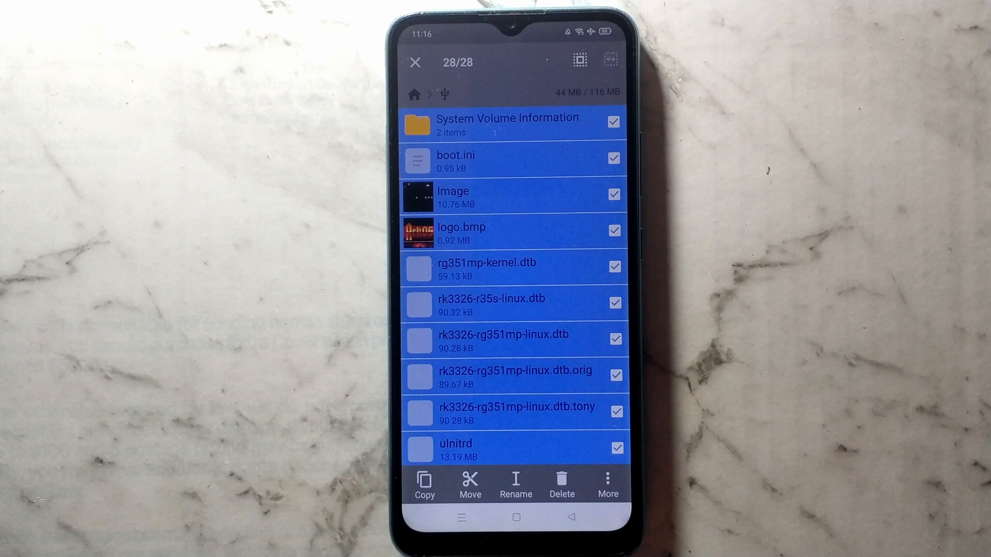
left_click(425, 485)
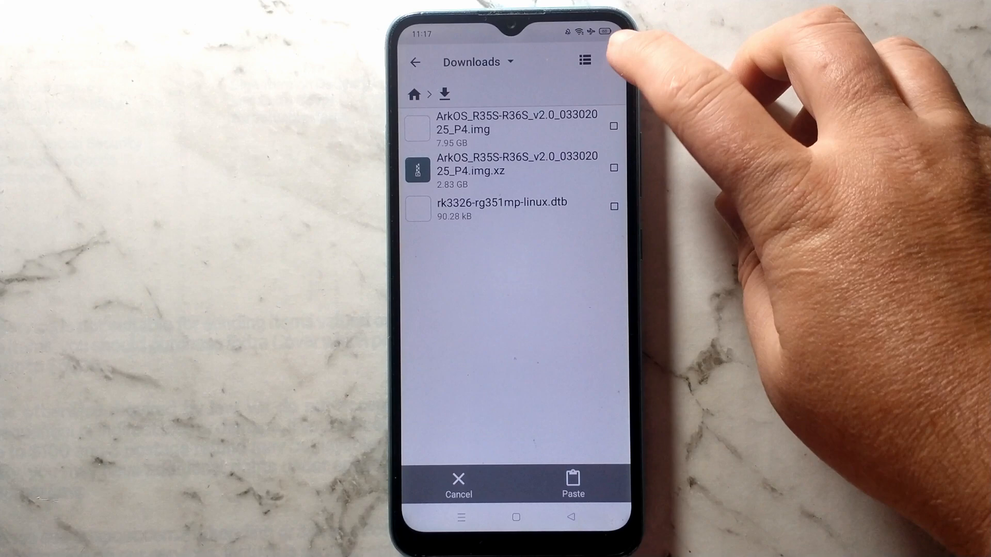
- Create an r36sbackup folder in Downloads and paste the BOOT contents into it, dismissing the .nomedia failure
left_click(583, 61)
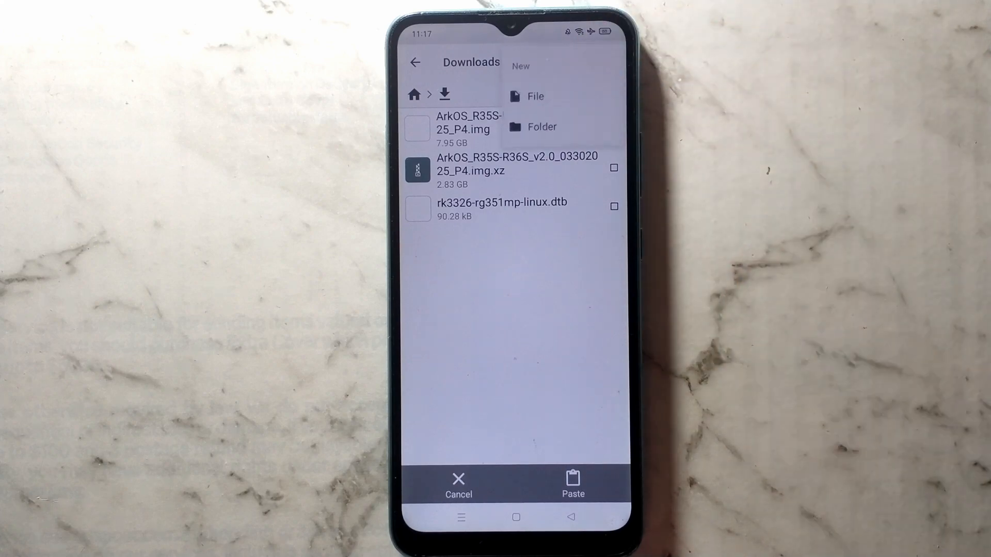
left_click(540, 126)
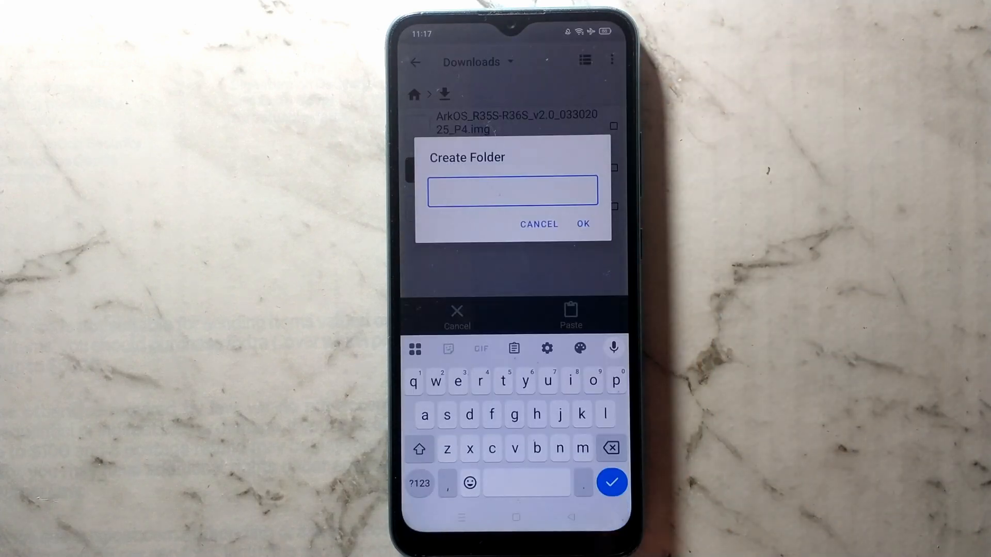
type("3")
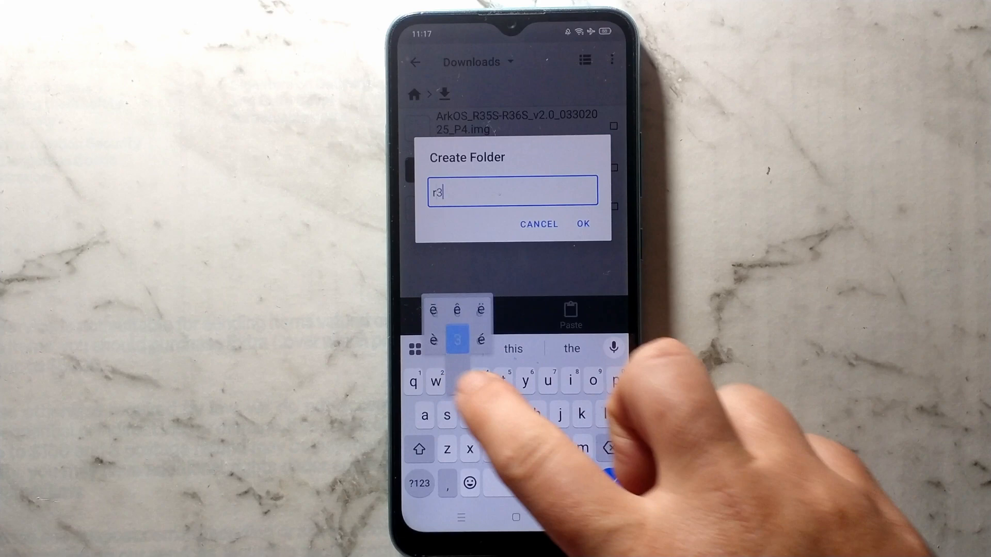
left_click(581, 224)
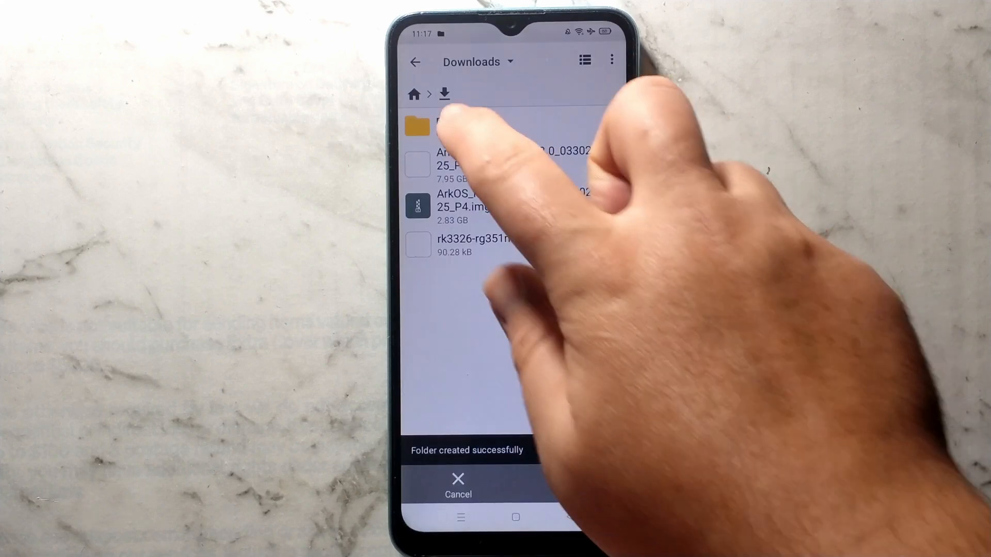
left_click(455, 126)
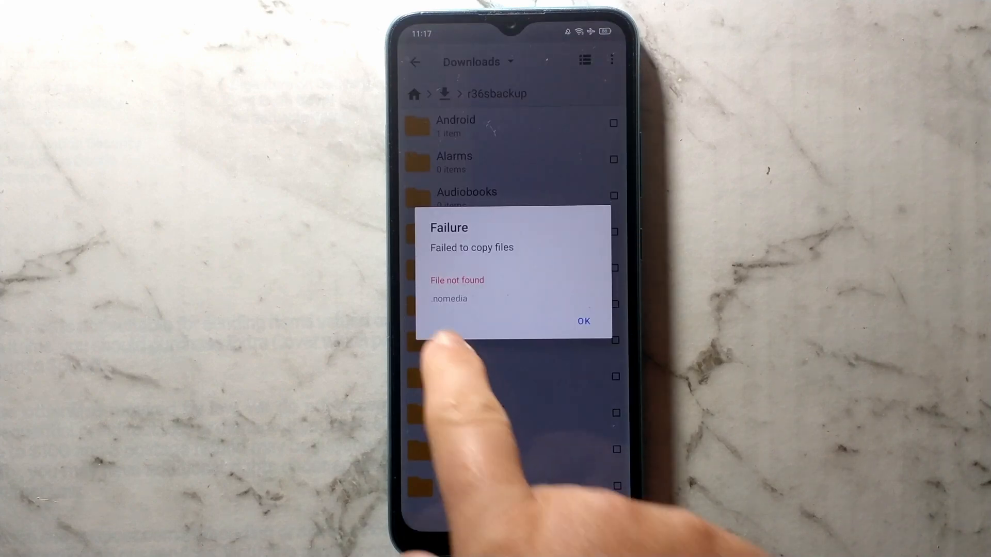
left_click(582, 321)
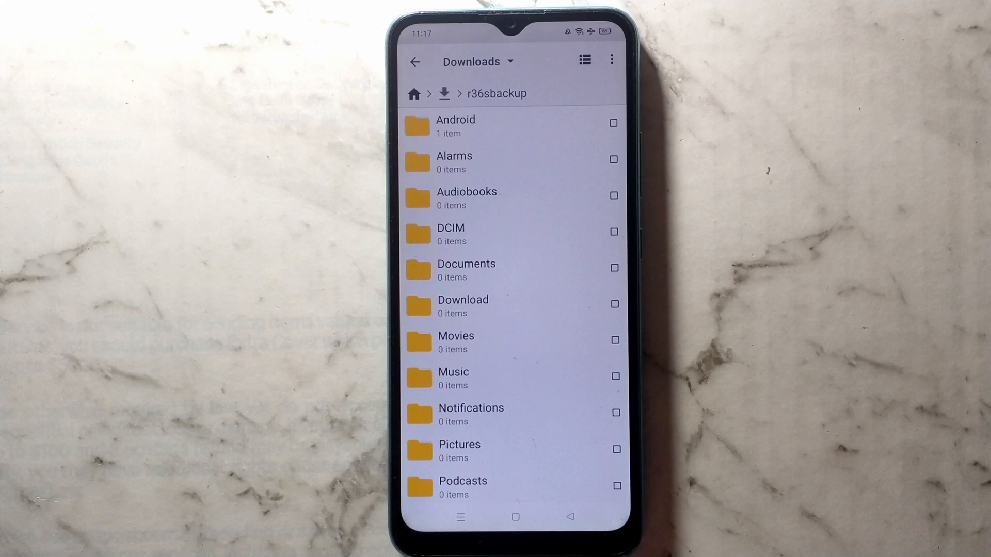
scroll("down", 3)
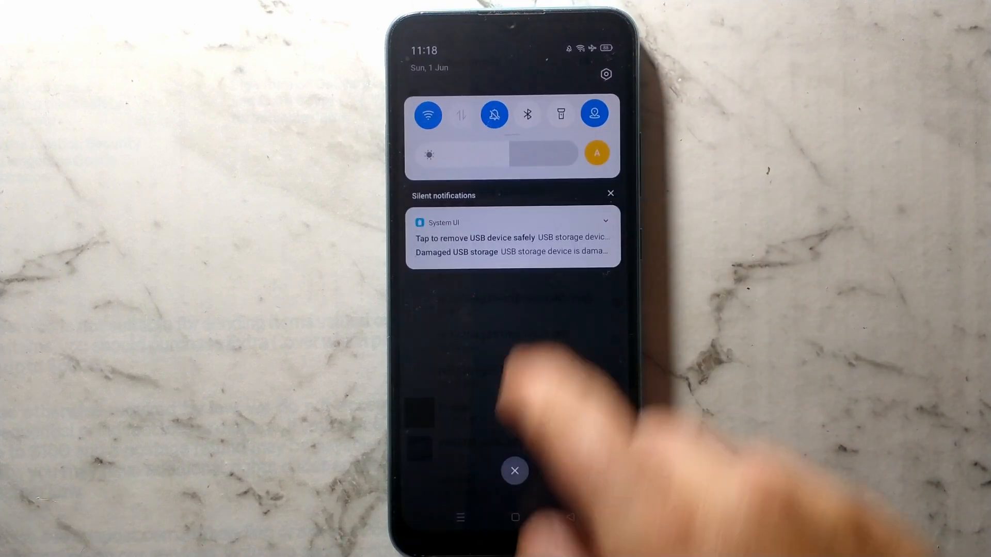
- Release the USB flash drive for safe removal from the notification shade
left_click(605, 222)
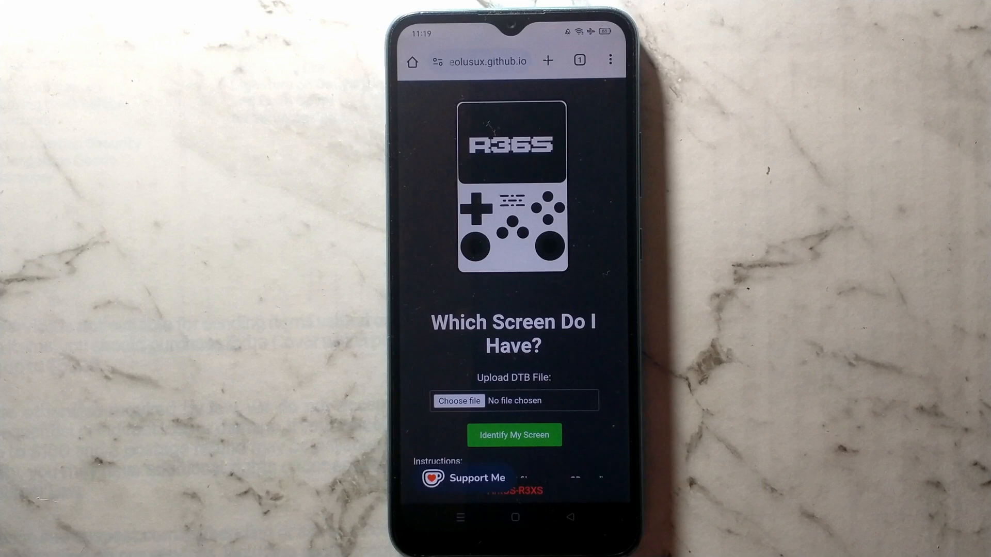
- Upload rk3326-r35s-linux.dtb from My Files > r36sbackup to the screen identifier
left_click(458, 401)
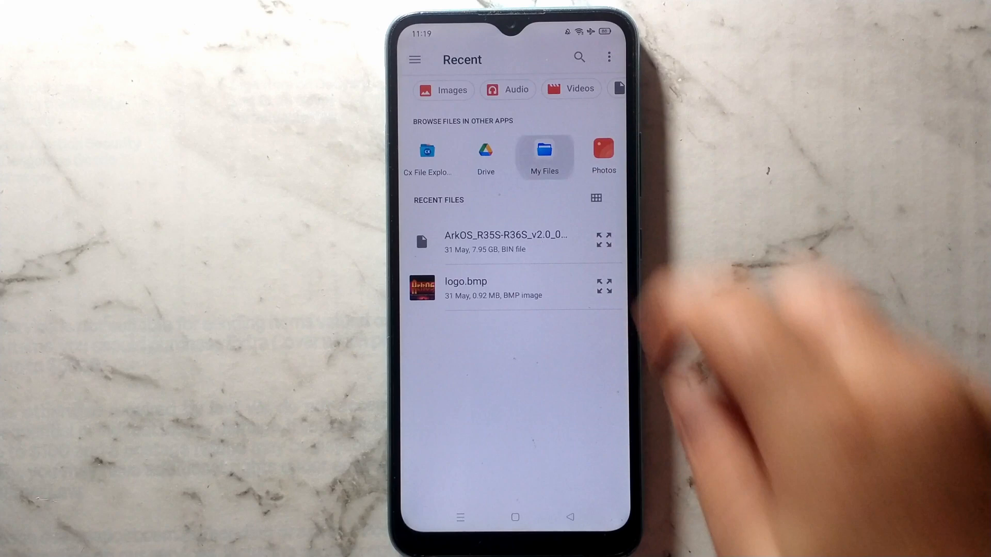
left_click(544, 156)
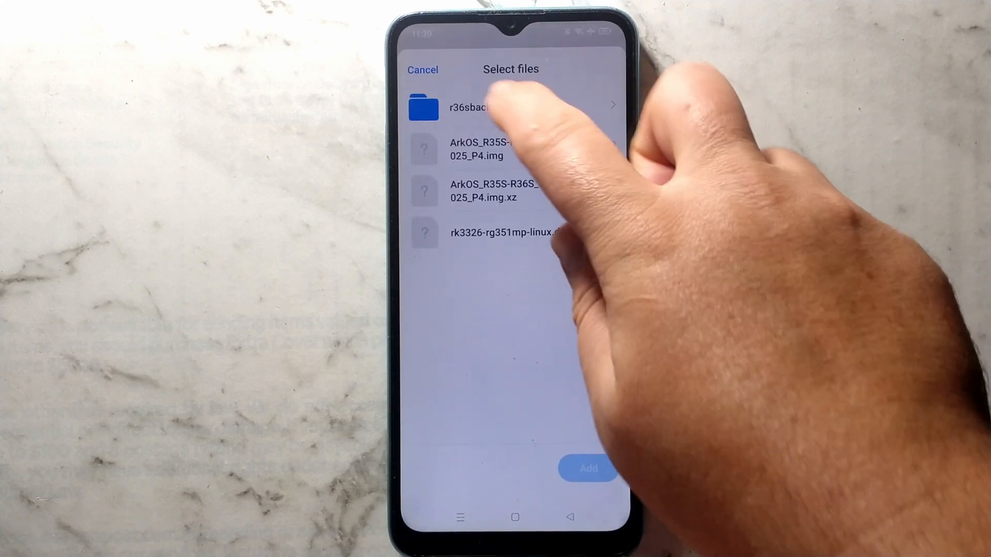
left_click(486, 107)
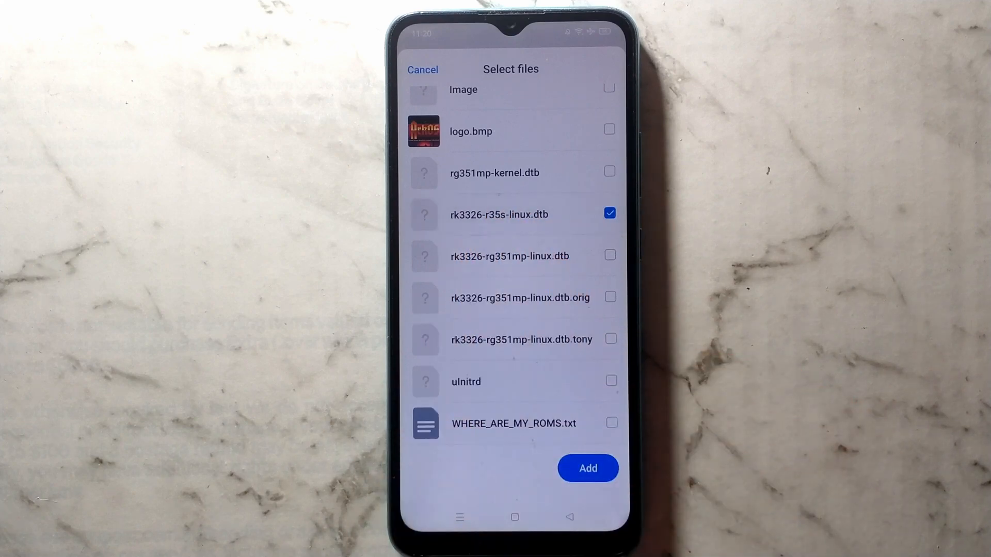
left_click(587, 469)
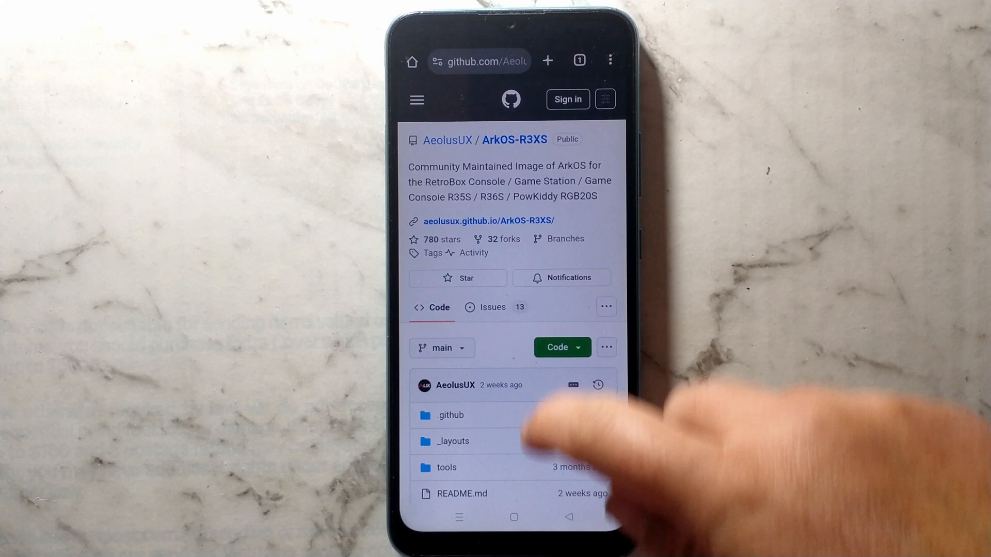
- Bring up the ArkOS-R3XS README download section listing the panel image links
left_click(462, 494)
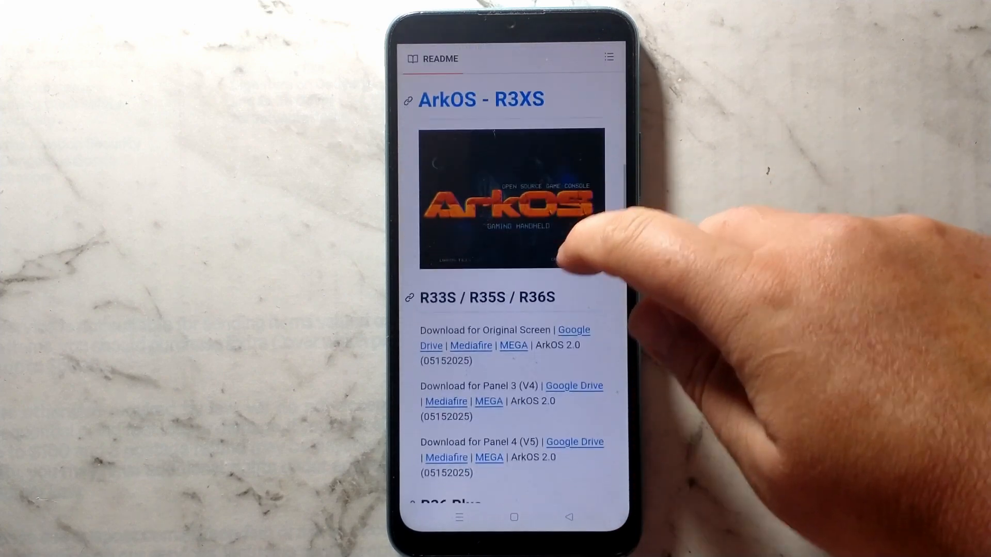
scroll("down", 3)
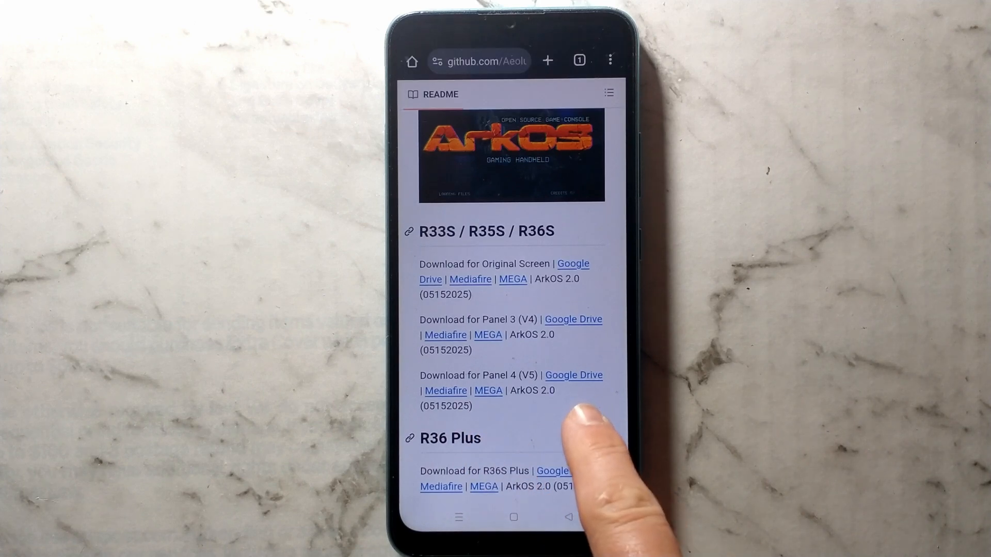
mouse_move(581, 443)
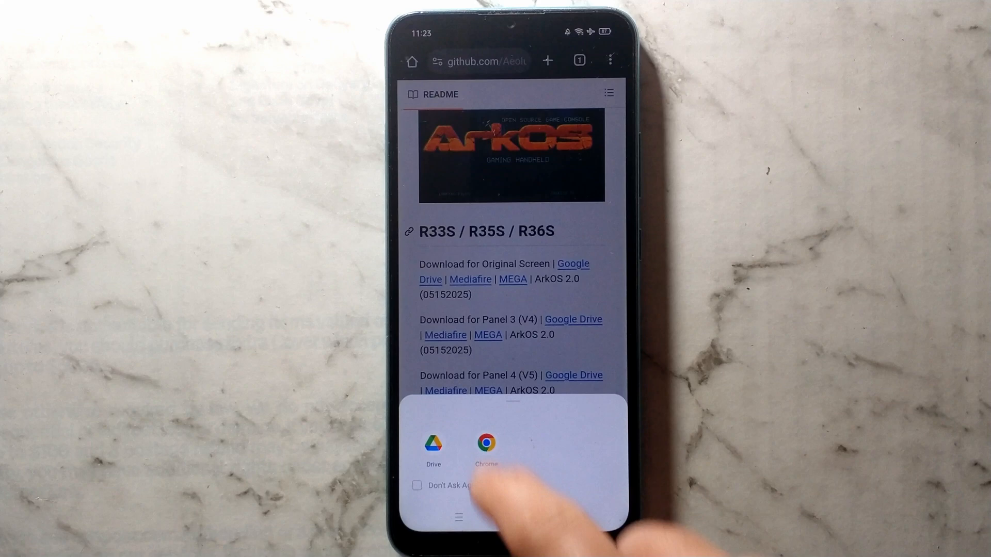
- Download the 2.5 GB ArkOS Panel 4 image from Google Drive in Chrome, accepting the virus-scan warning
left_click(487, 443)
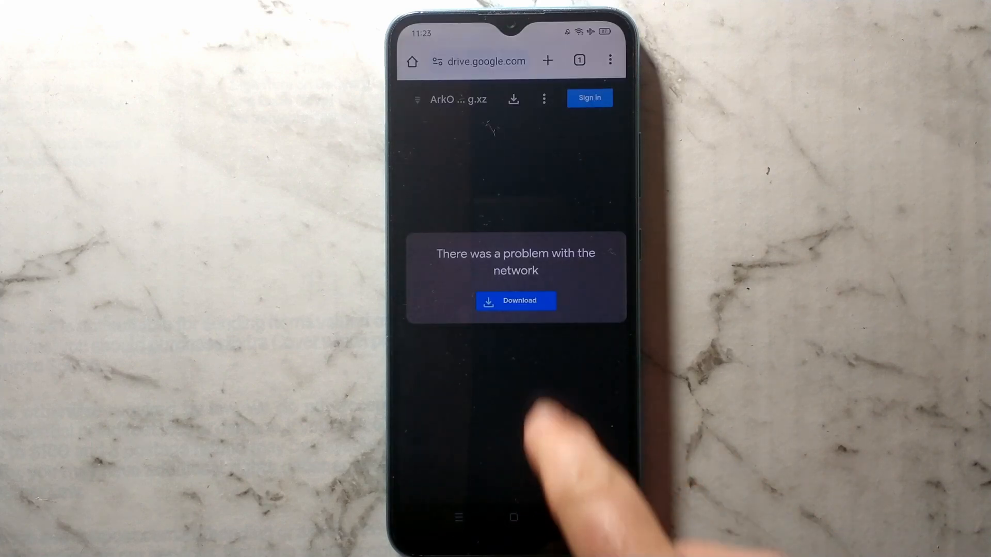
left_click(515, 300)
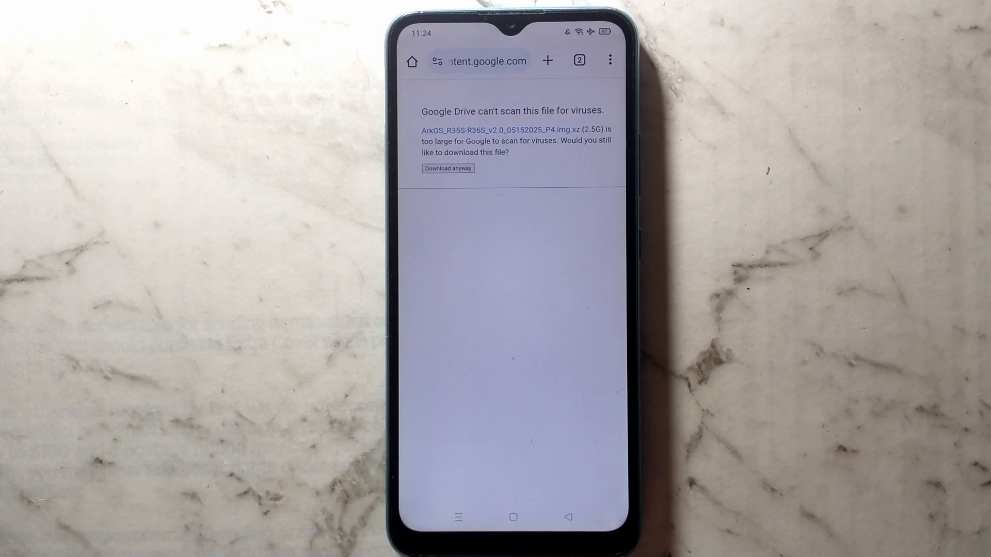
left_click(447, 168)
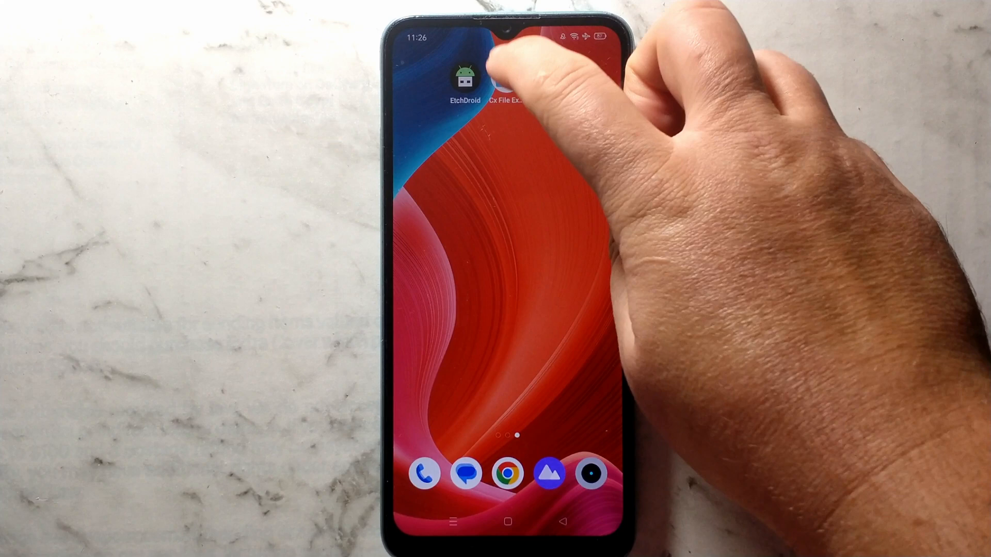
left_click(503, 79)
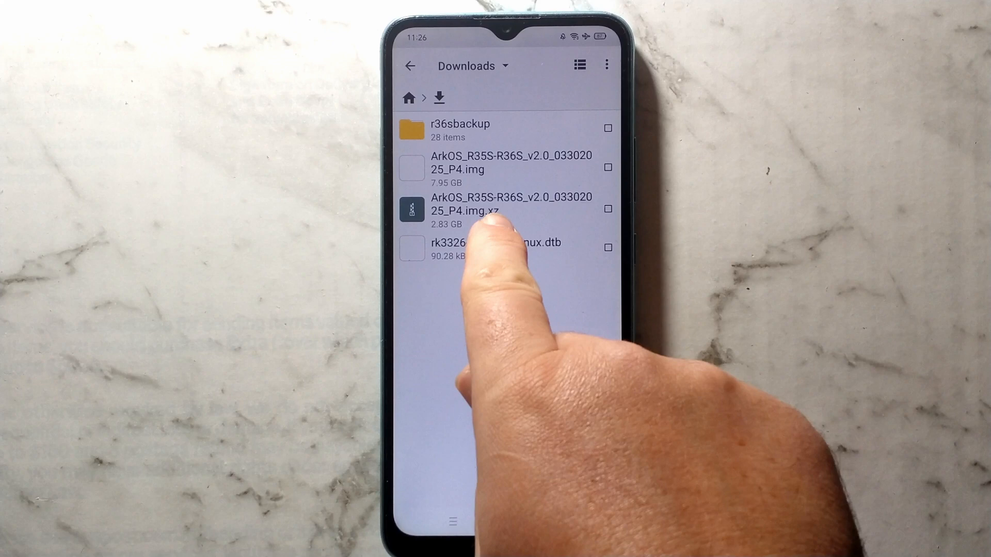
left_click(500, 210)
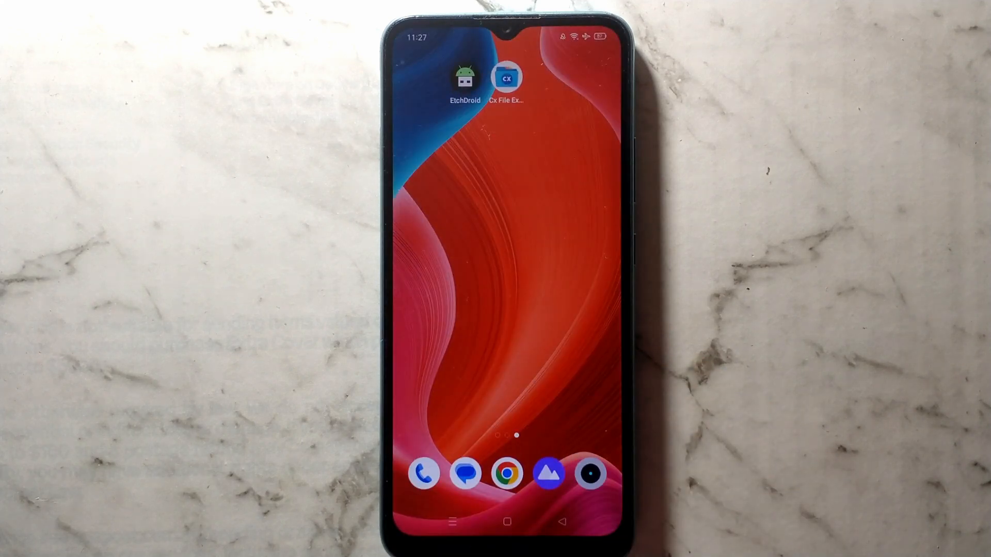
- In EtchDroid, choose ArkOS_R35S-R36S_v2.0_03302025_P4.img from Download as the image to write
left_click(464, 80)
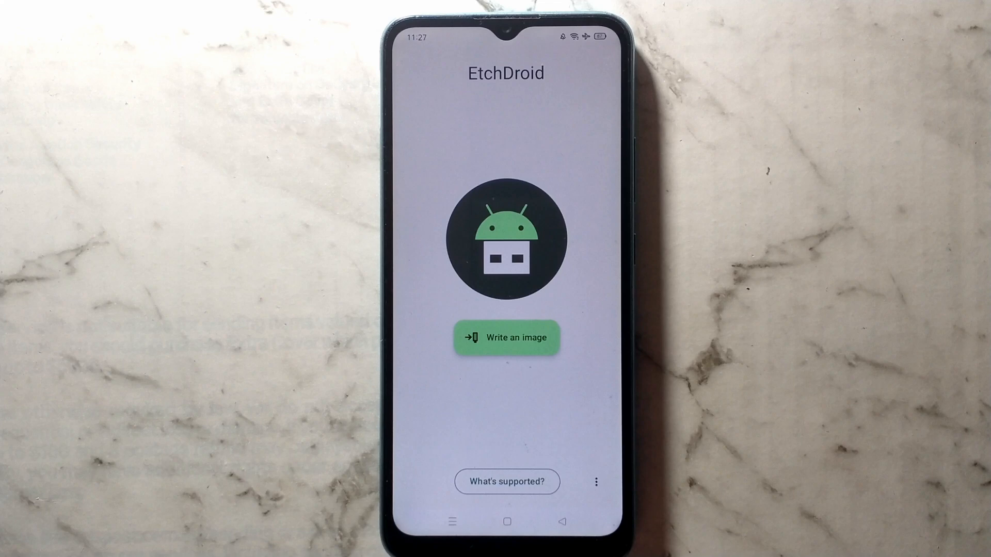
left_click(507, 337)
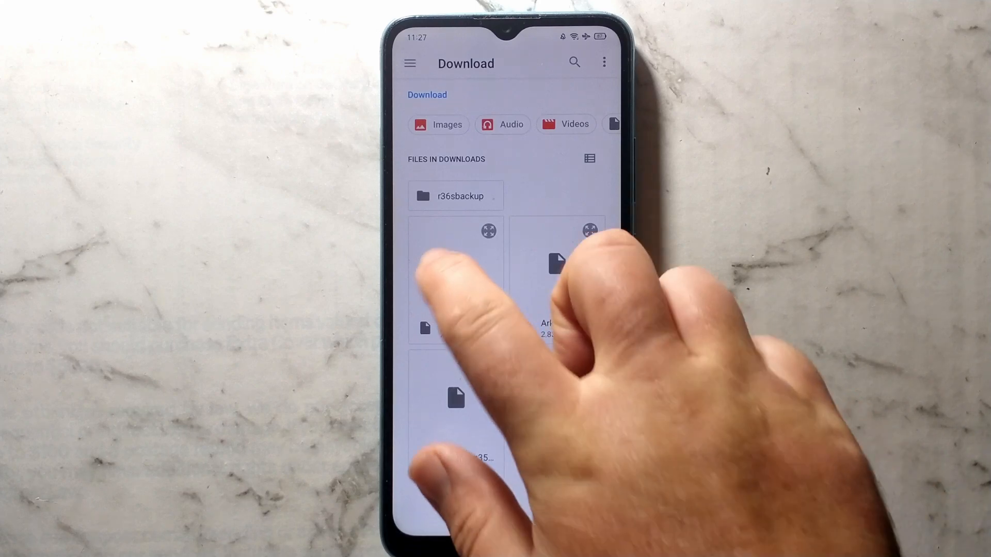
left_click(456, 278)
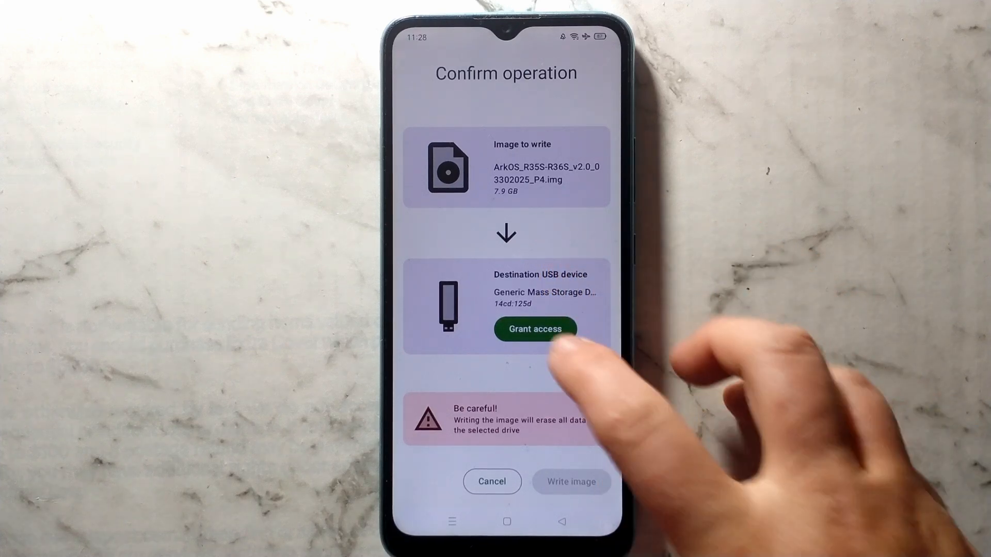
- Grant EtchDroid access to the USB drive and start writing the ArkOS image to it
left_click(534, 329)
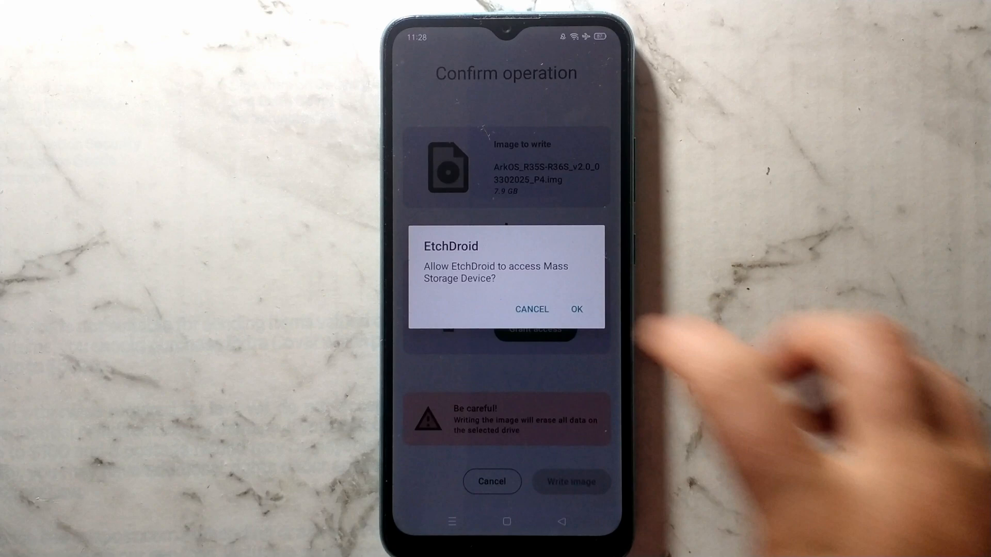
left_click(575, 309)
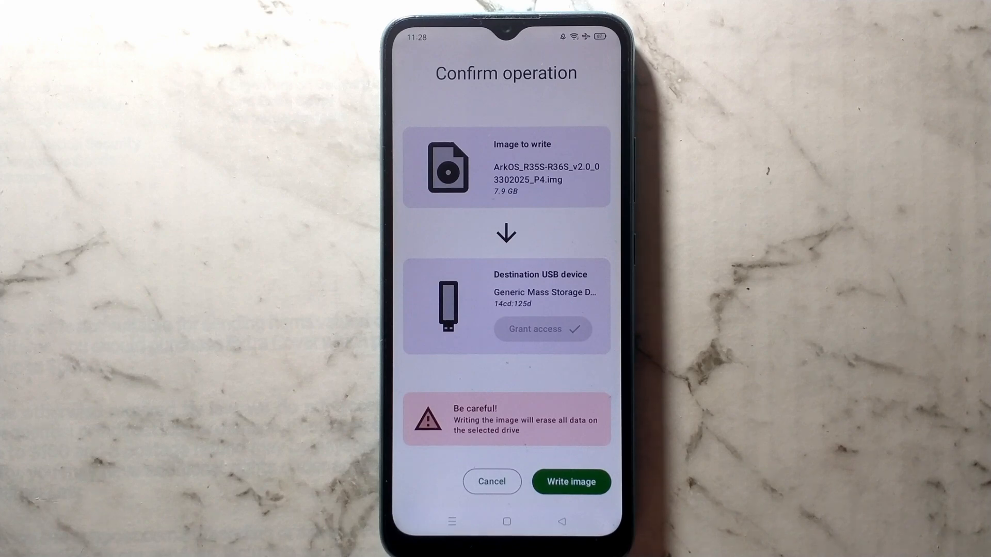
left_click(571, 482)
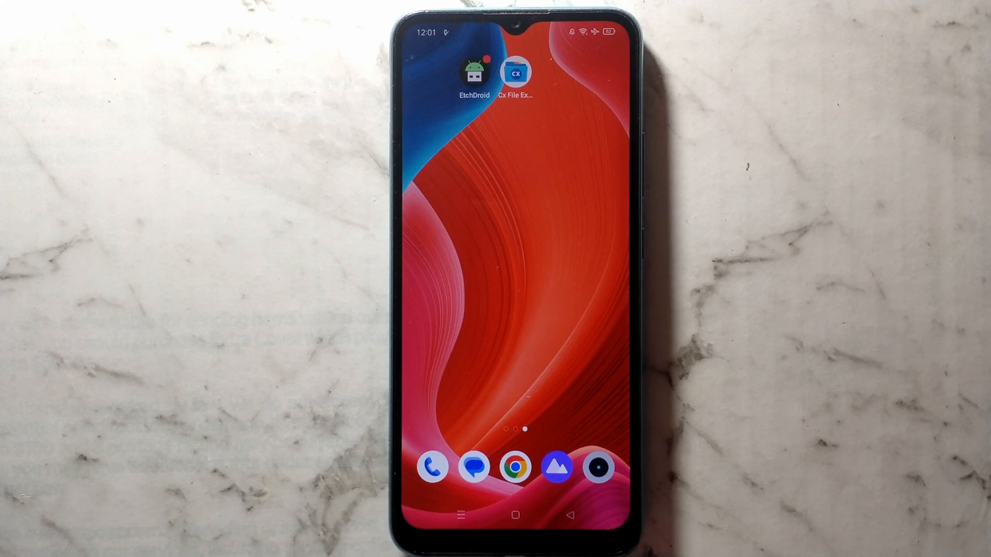
- On the BOOT partition, copy the Panel 1 boot files from the New Screens folder
left_click(516, 71)
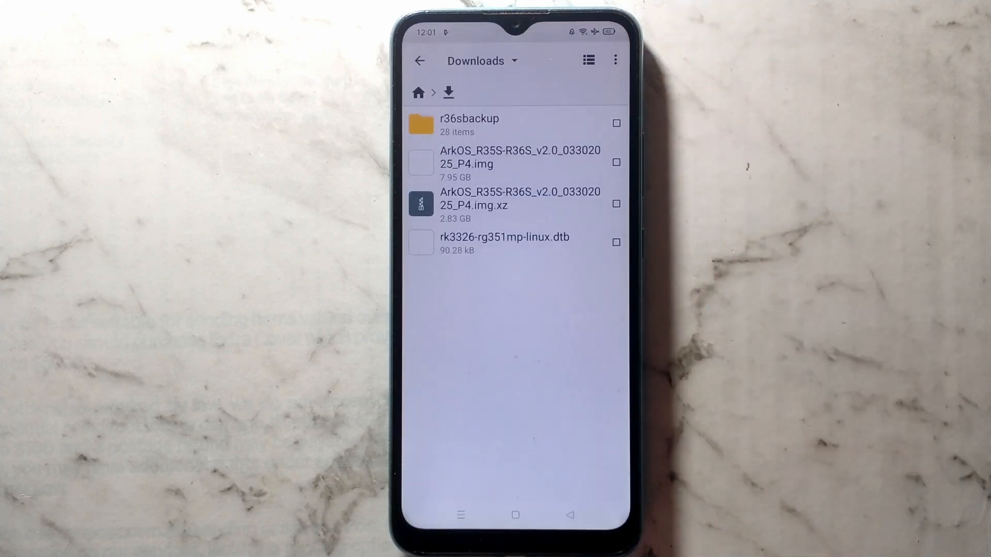
left_click(419, 61)
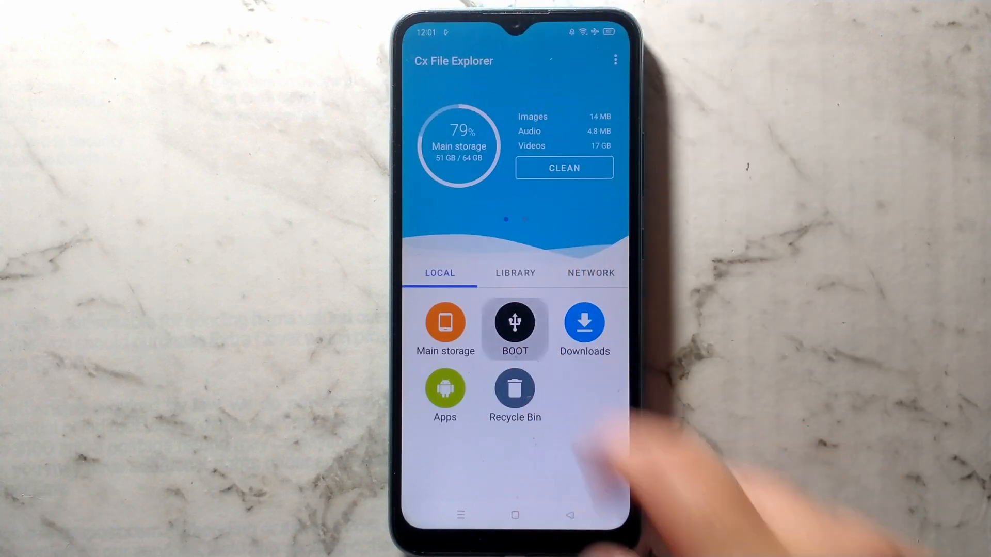
left_click(514, 329)
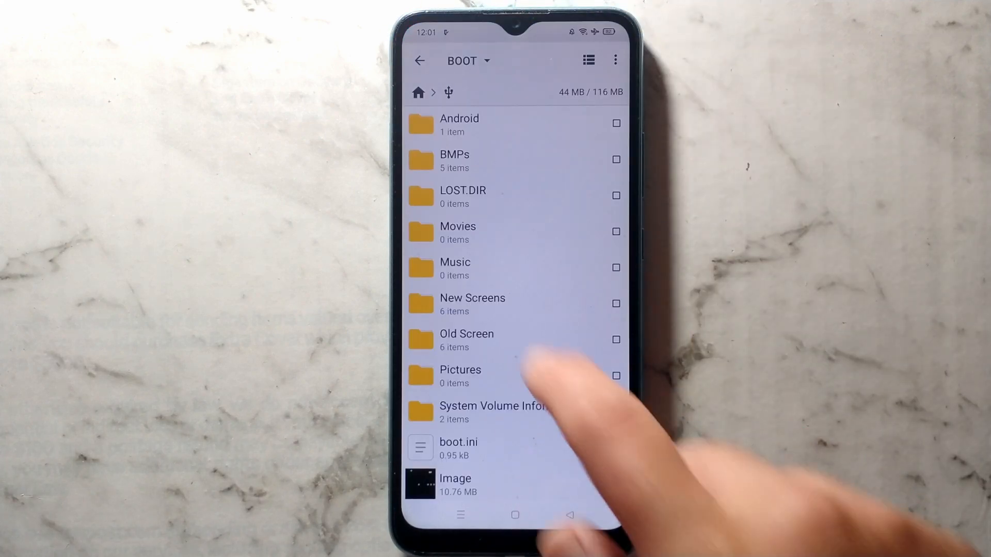
left_click(471, 303)
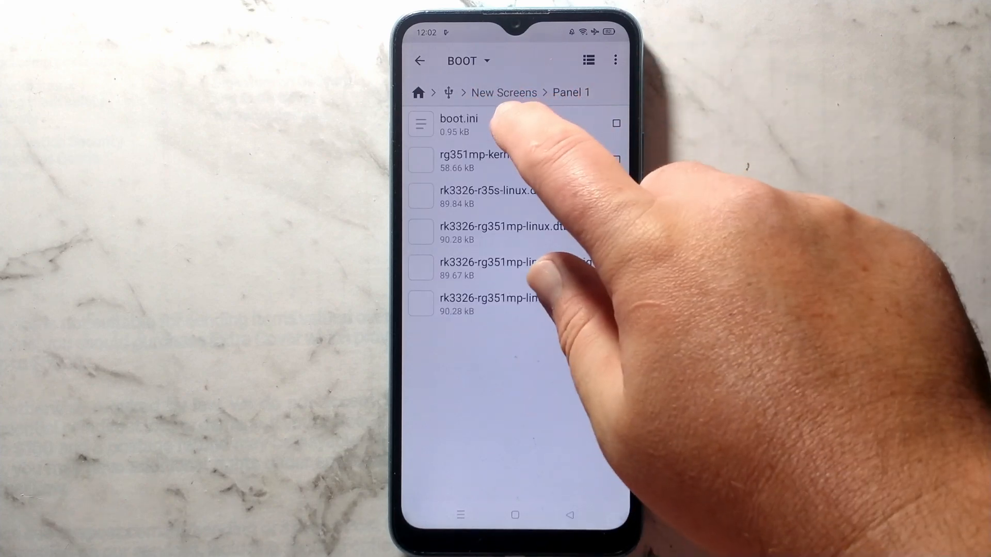
left_click(457, 125)
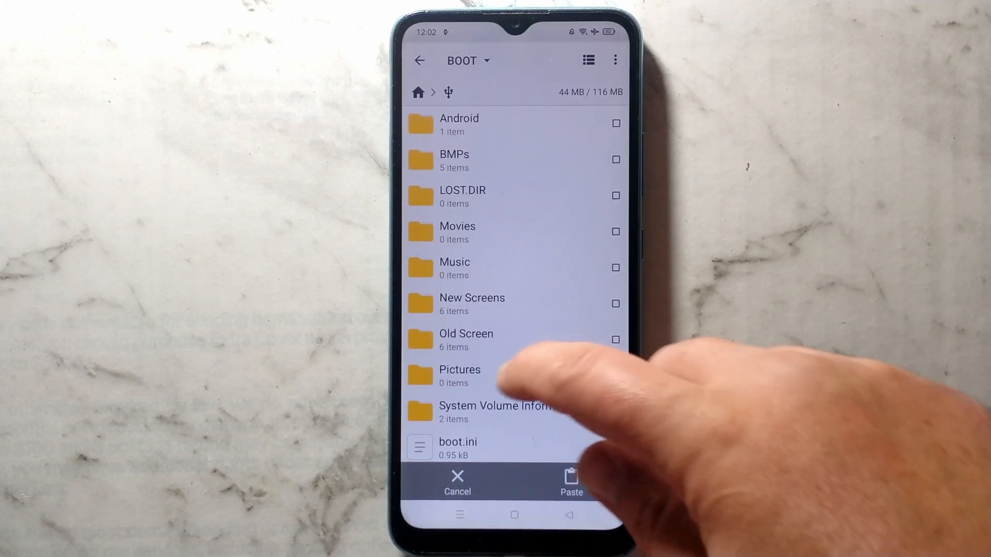
- Paste the Panel 1 files into the BOOT root, overwriting boot.ini and all same-named files
scroll("down", 3)
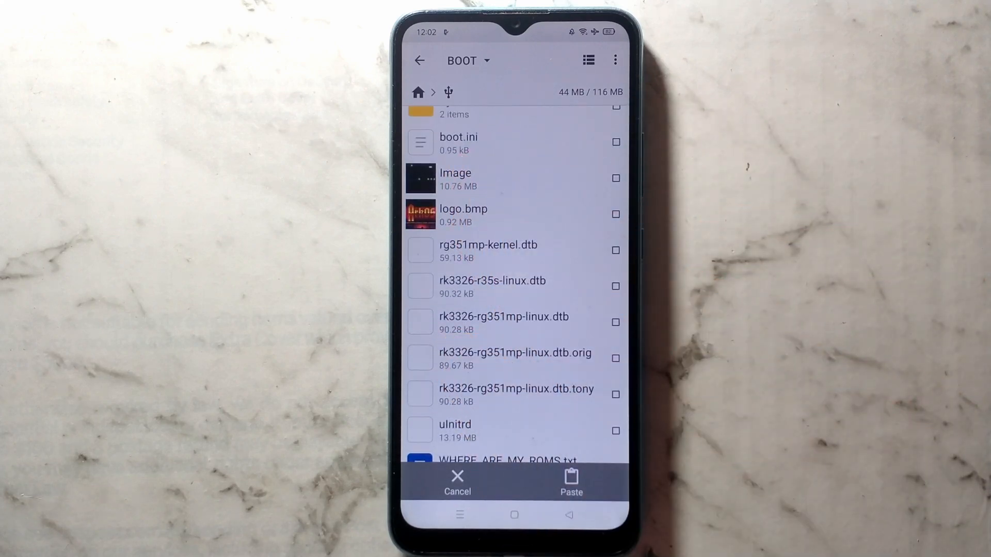
left_click(570, 483)
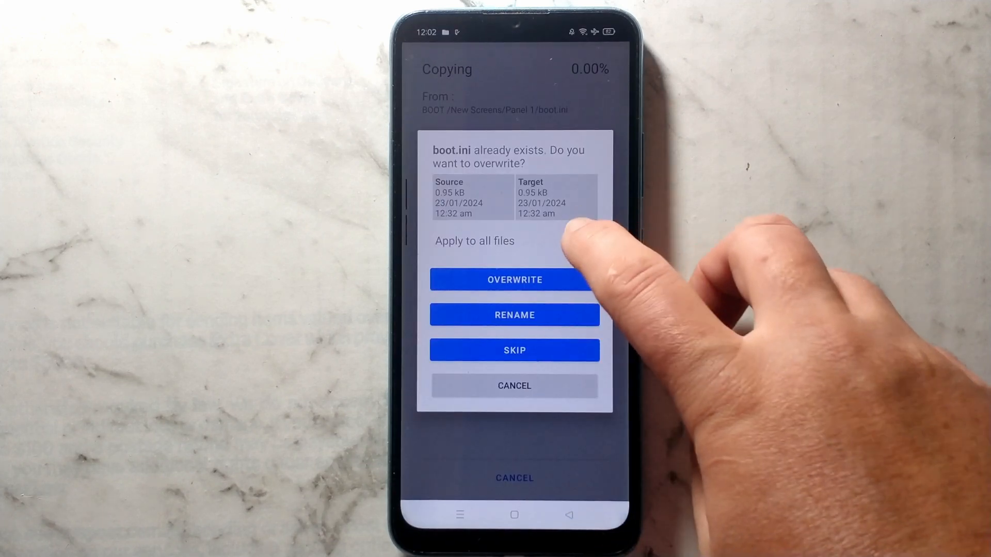
left_click(583, 240)
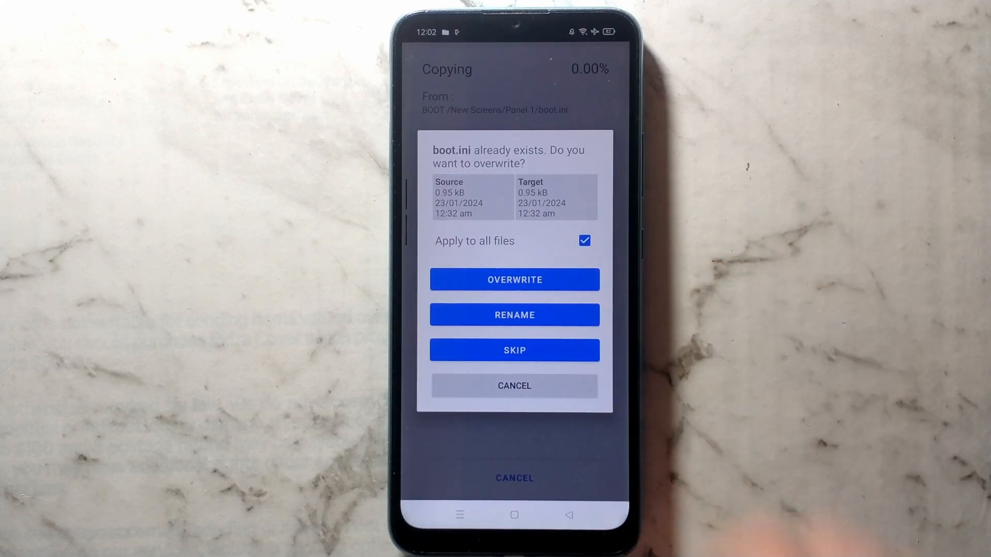
left_click(514, 280)
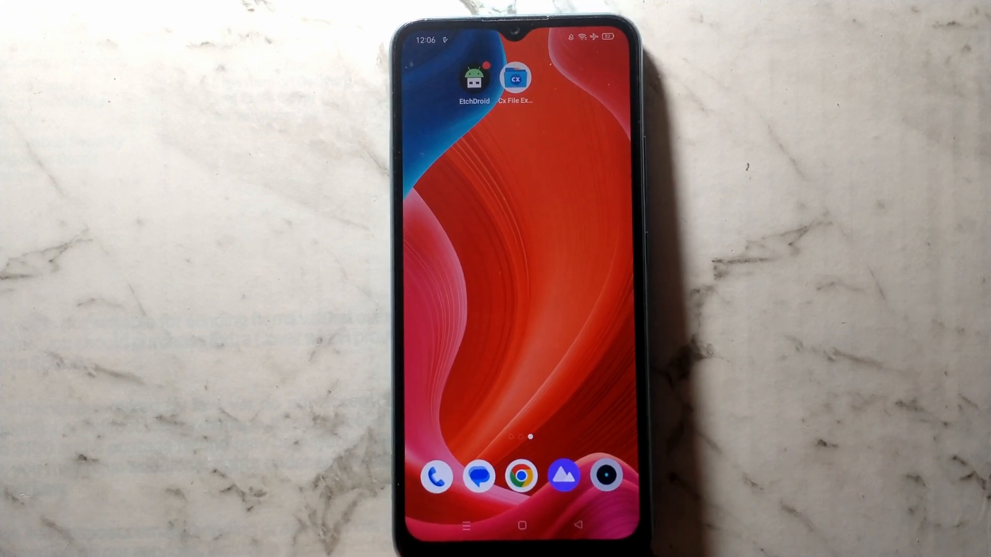
- Launch Cx File Explorer from the home screen to reach its storage overview
left_click(515, 77)
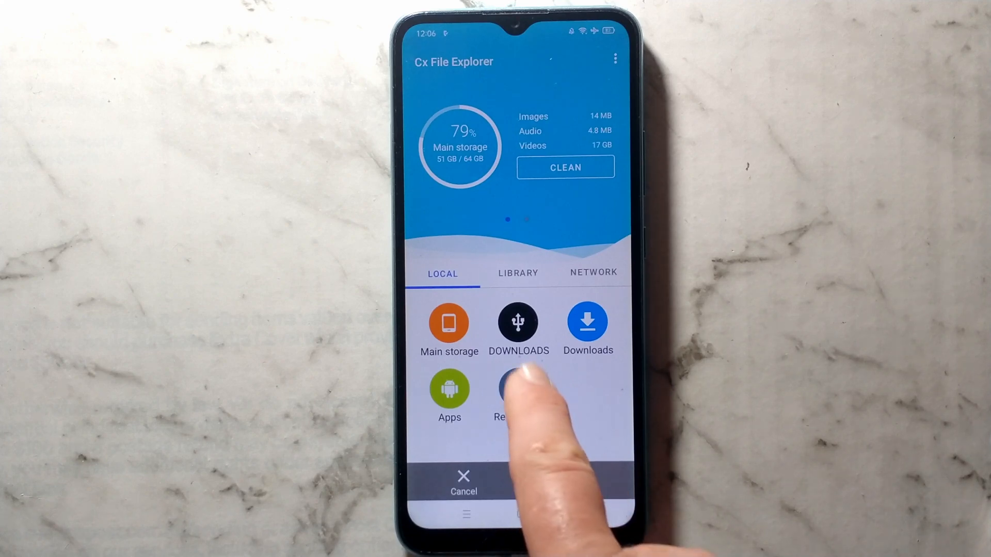
left_click(517, 323)
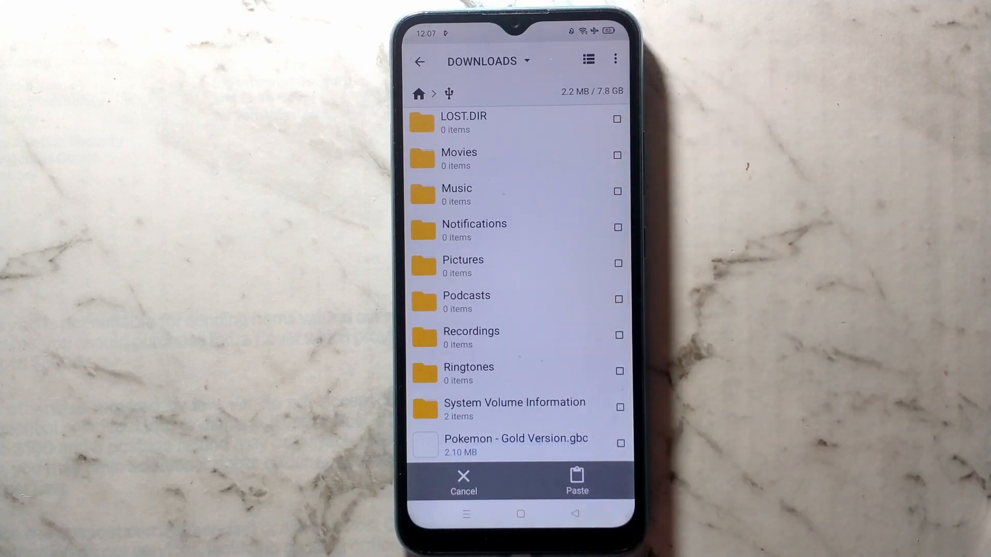
left_click(420, 61)
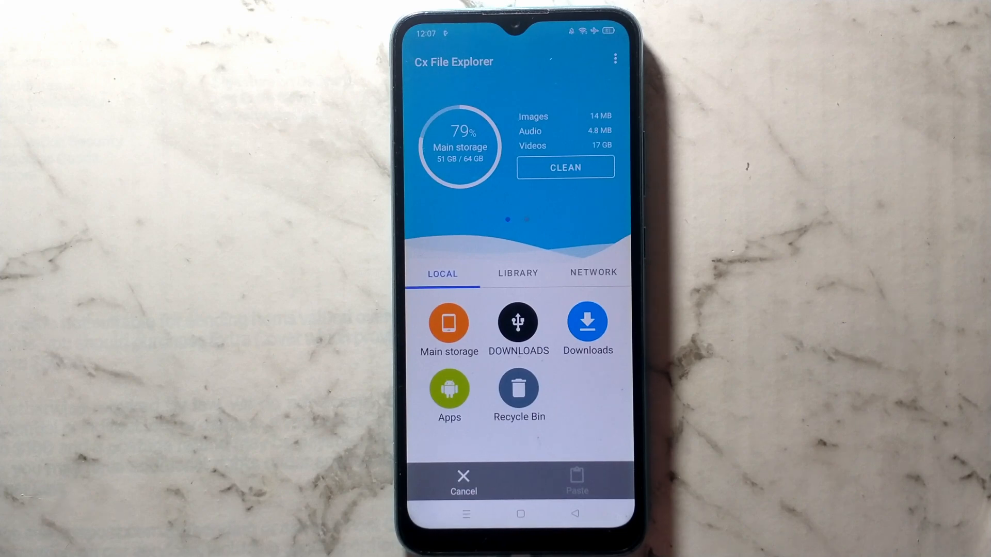
left_click(586, 323)
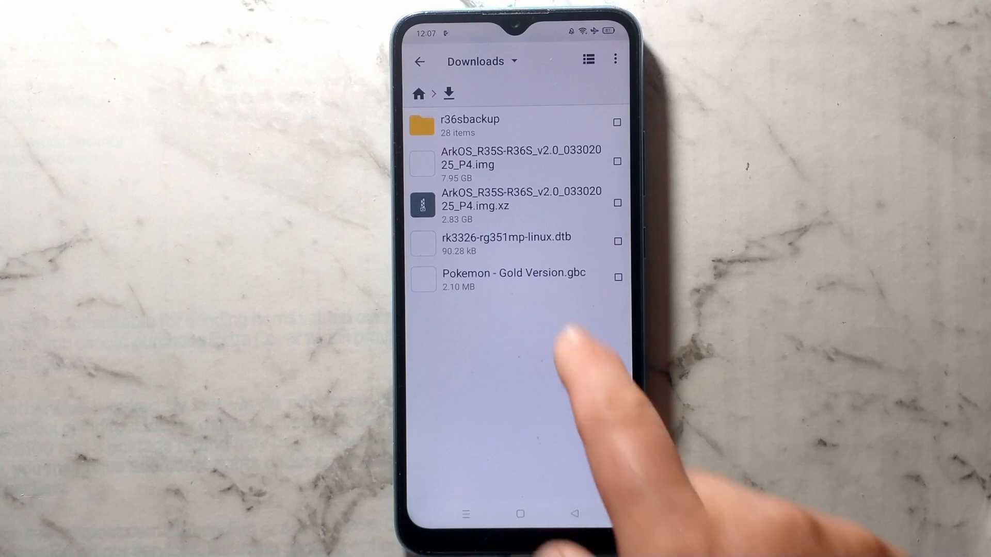
- Copy Pokemon - Gold Version.gbc and move to the DOWNLOADS USB drive root for pasting
left_click(512, 279)
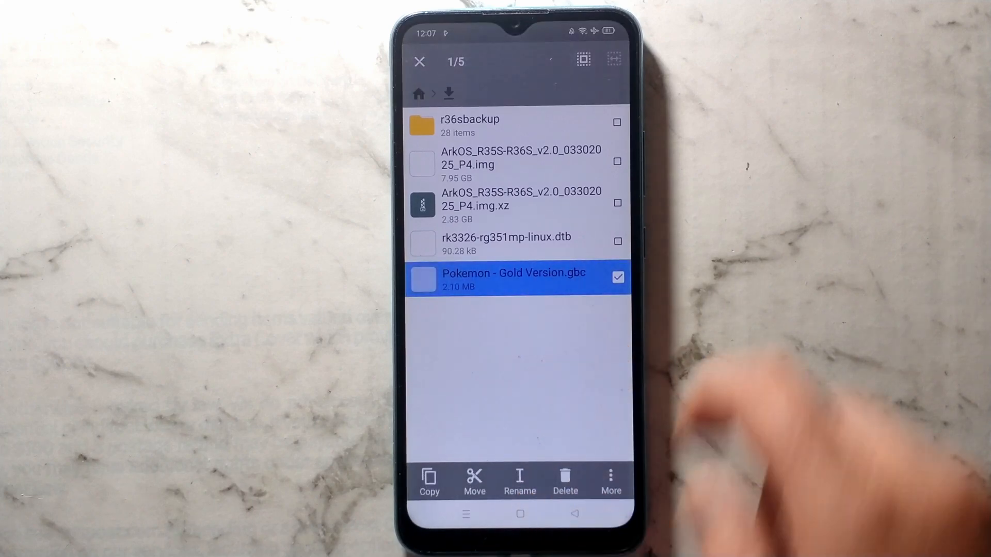
left_click(474, 480)
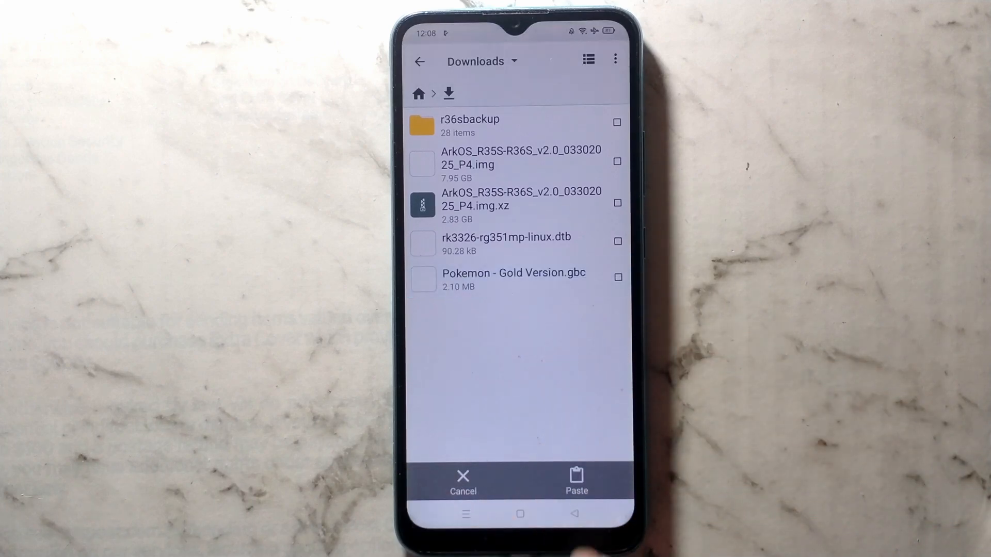
left_click(418, 61)
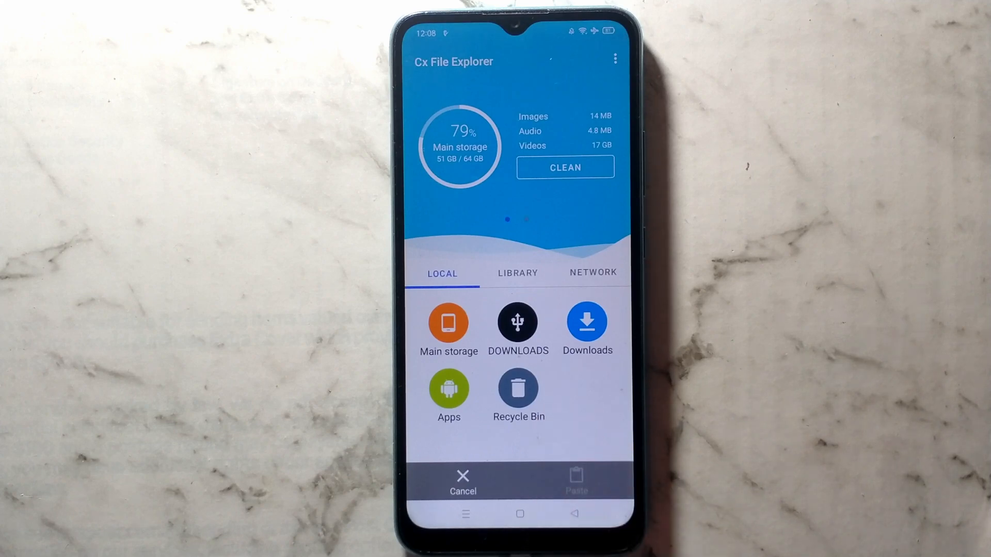
left_click(518, 325)
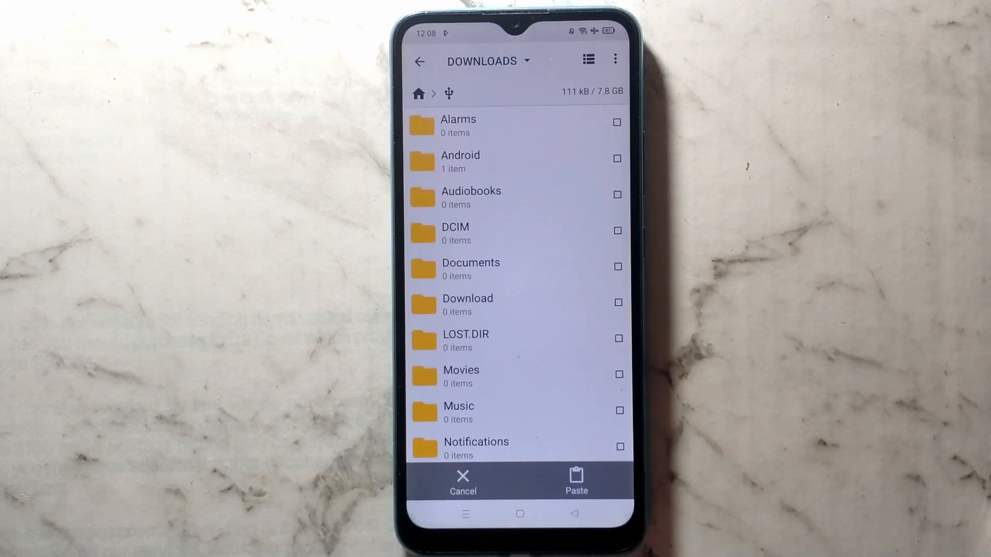
- Create a new folder named gb on the DOWNLOADS drive and enter it
left_click(616, 59)
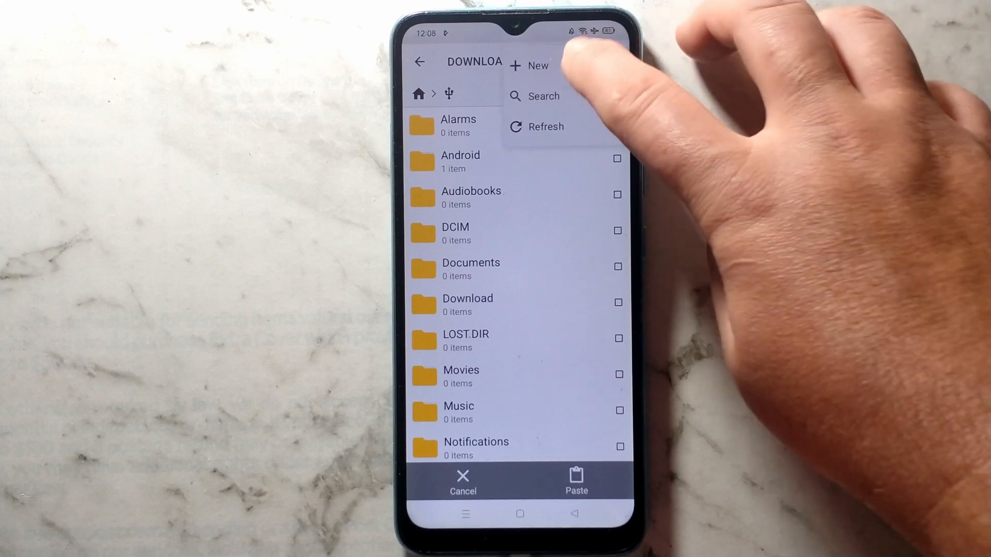
left_click(537, 65)
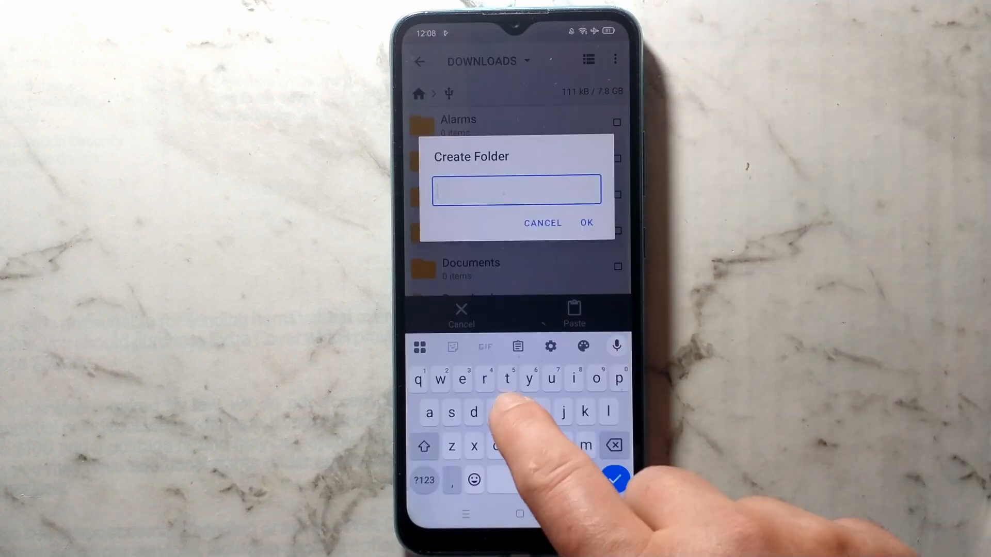
left_click(586, 223)
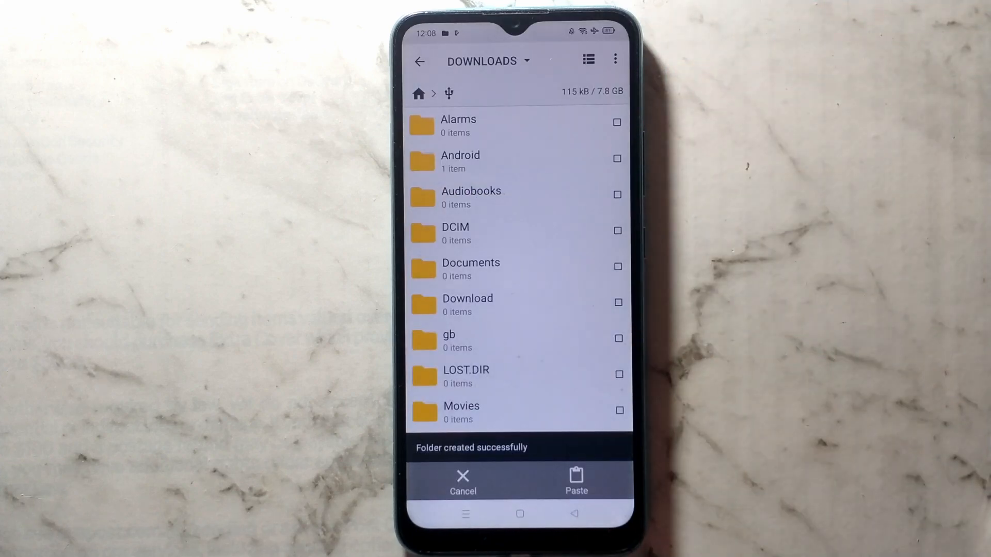
left_click(575, 480)
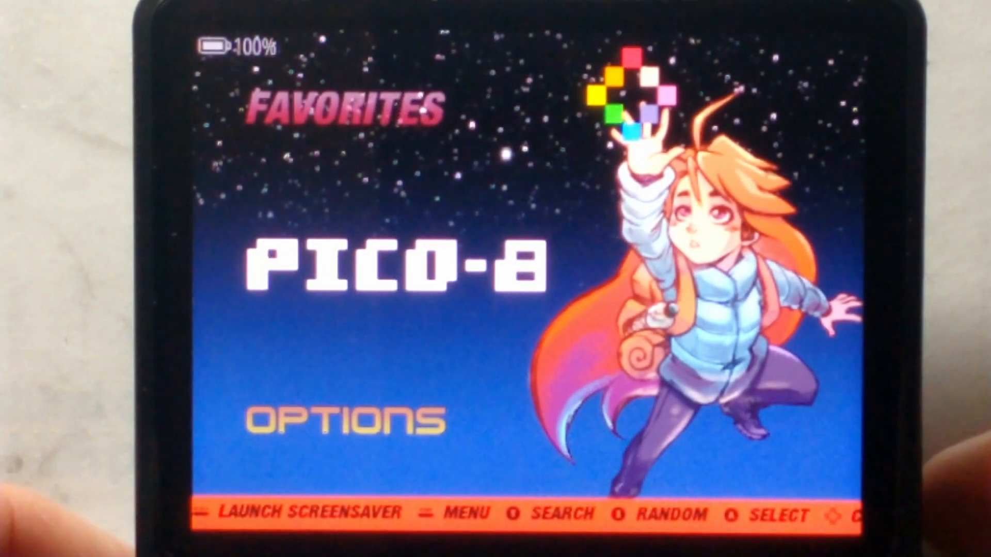
- Launch File Manager from the ArkOS Options > Tools list
left_click(347, 420)
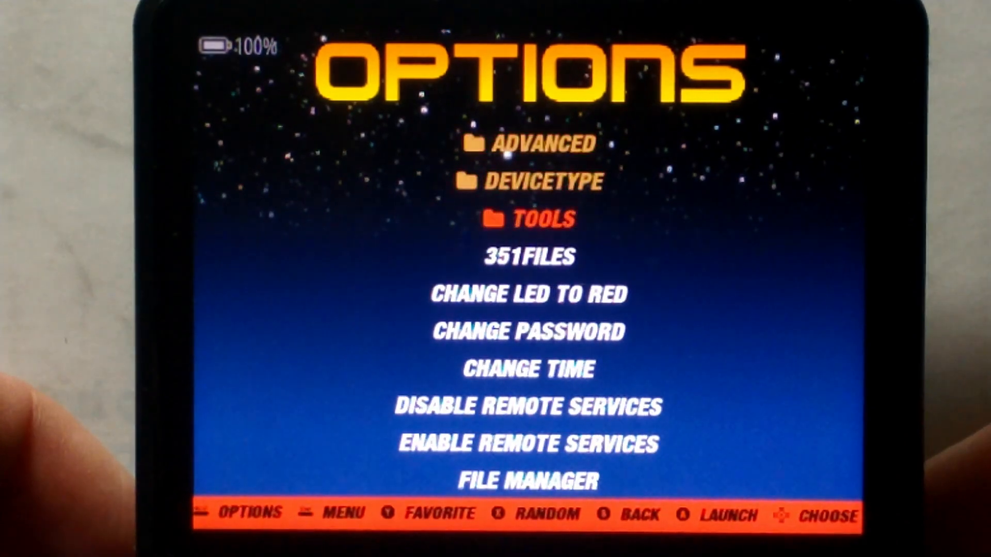
scroll("down", 3)
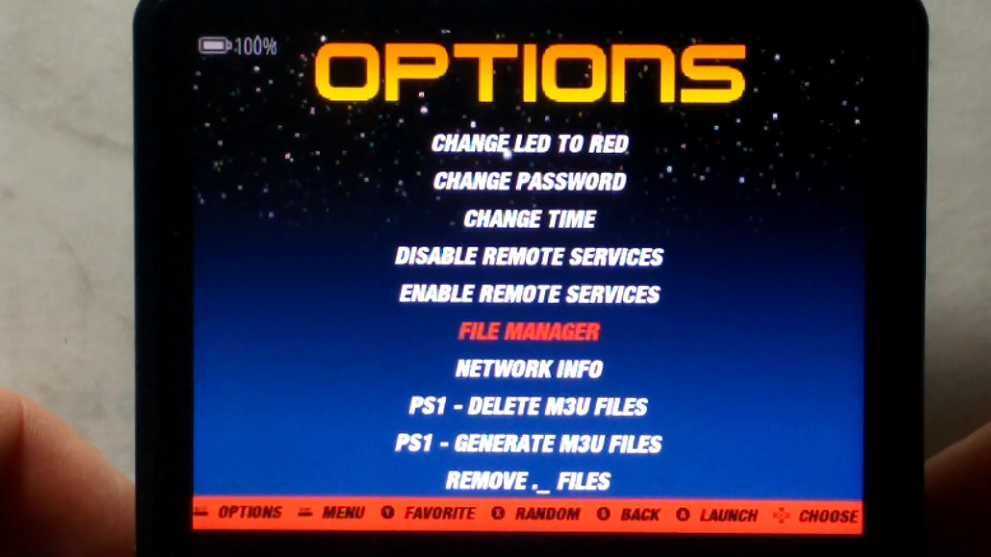
left_click(529, 332)
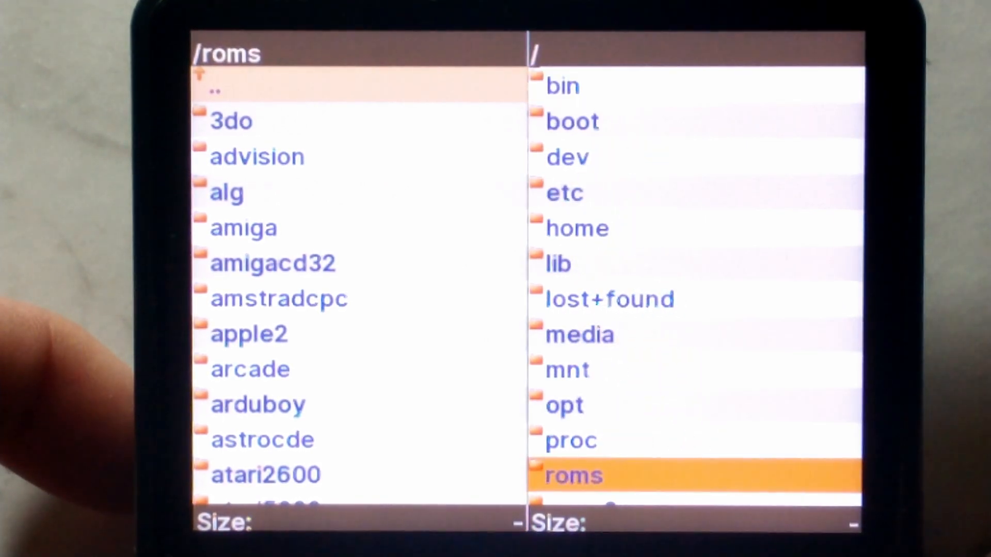
- Show /mnt/usbdrive/gb in the right pane and /roms/gb in the left pane
key("Up")
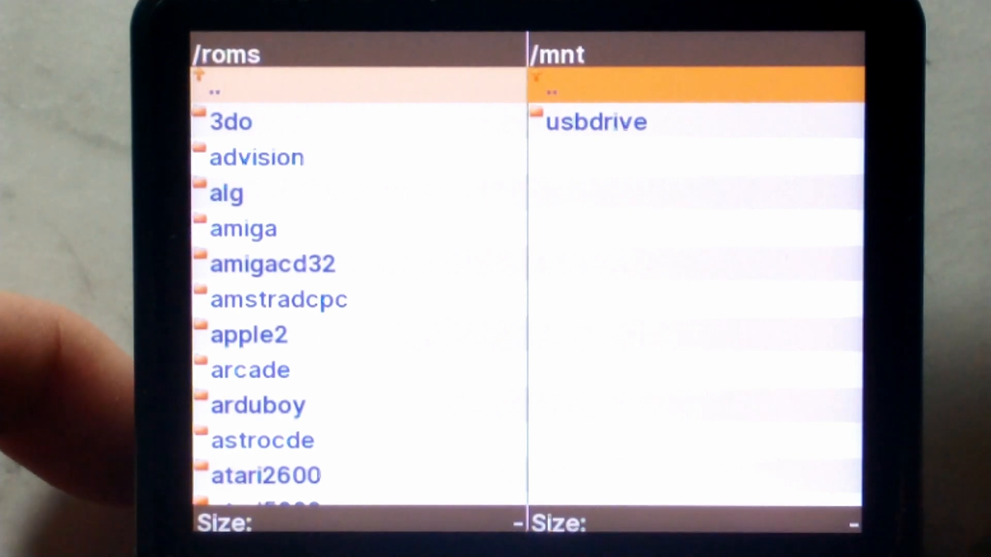
left_click(594, 122)
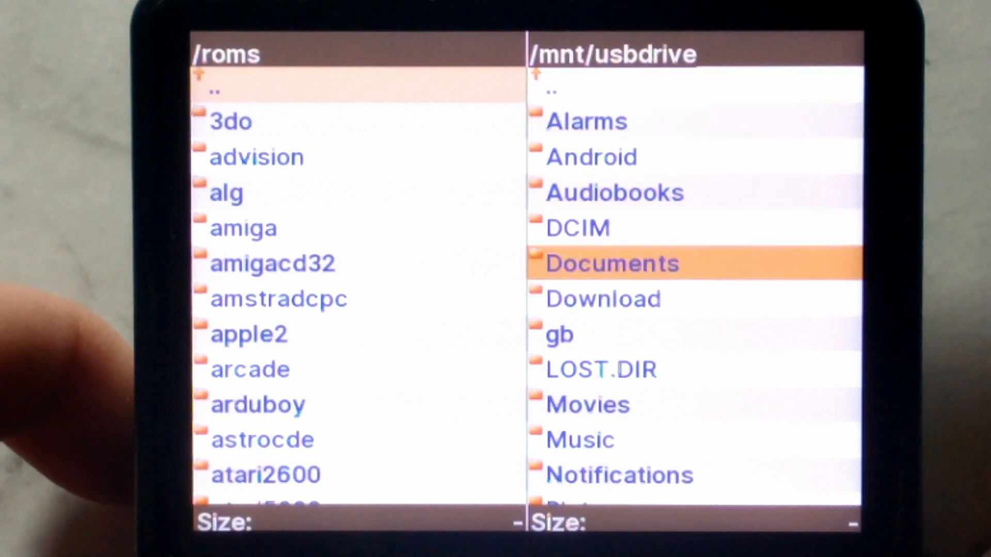
double_click(558, 334)
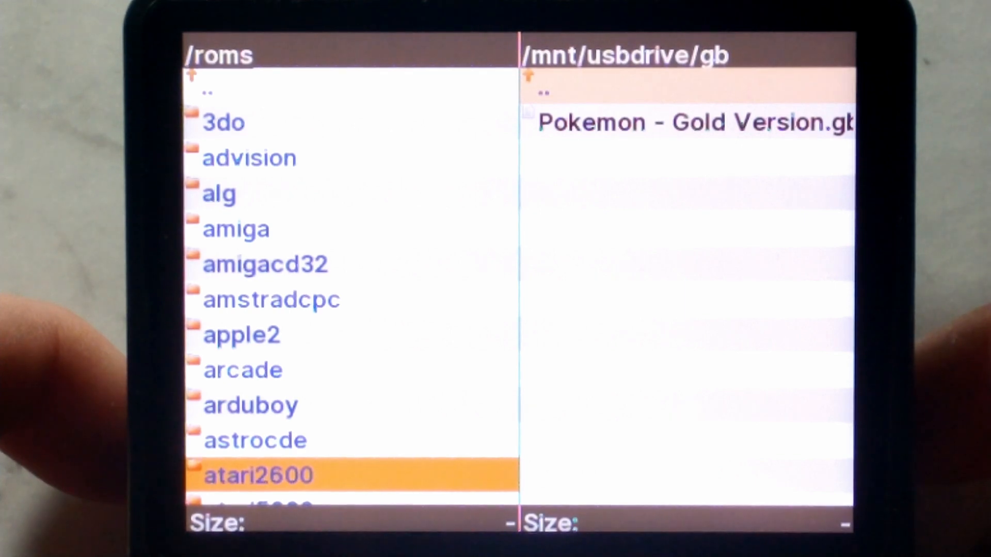
scroll("down", 3)
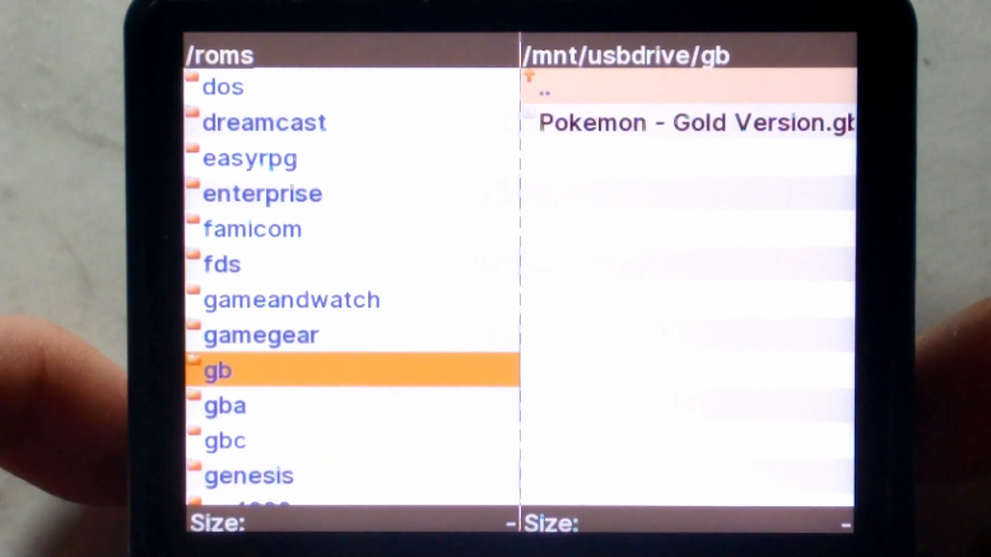
left_click(217, 371)
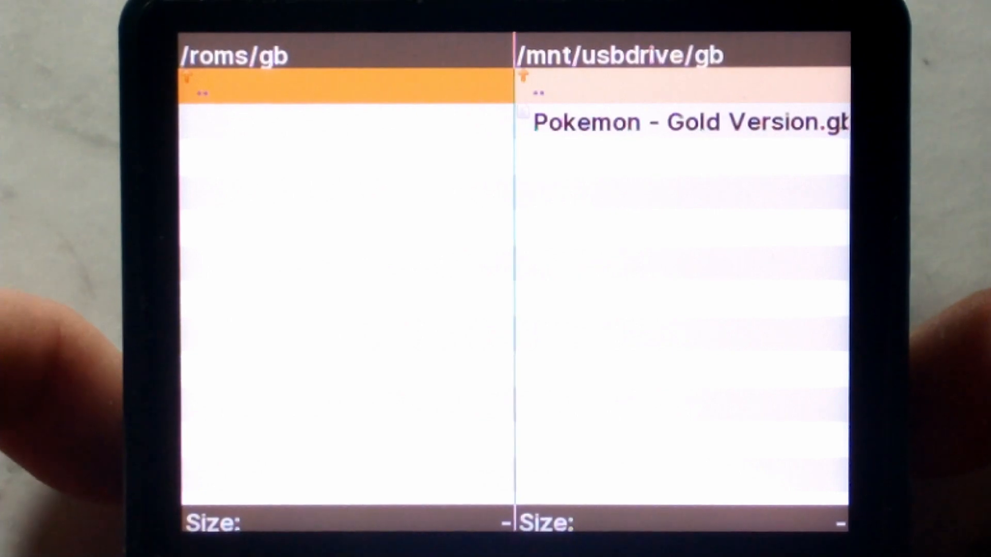
- Select all files in the USB gb folder and copy the Pokemon Gold ROM into /roms/gb
key("tab")
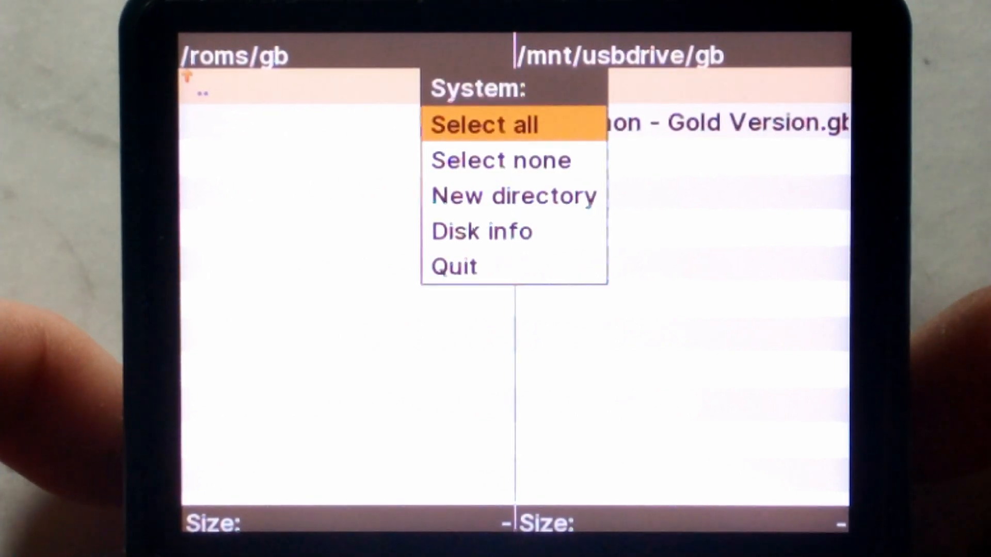
left_click(483, 125)
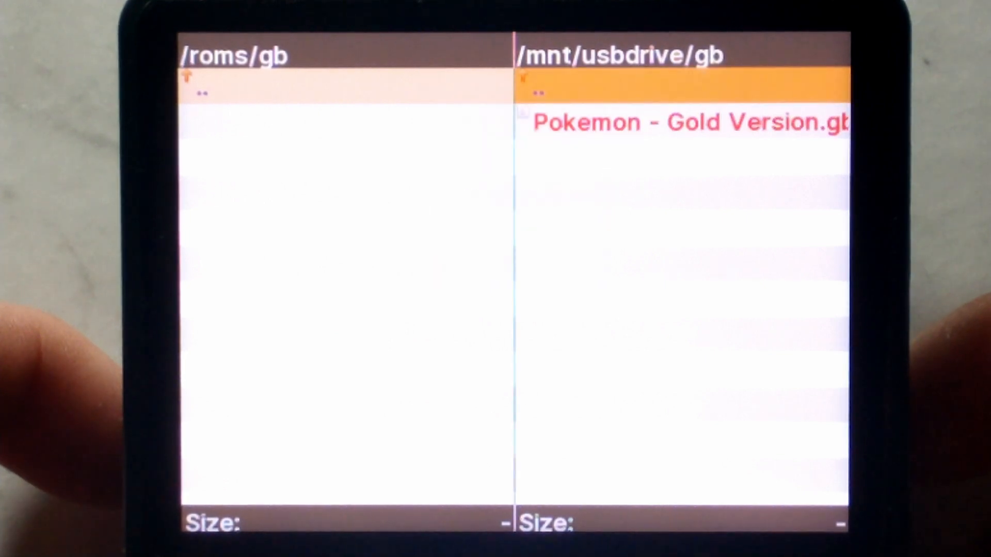
left_click(689, 122)
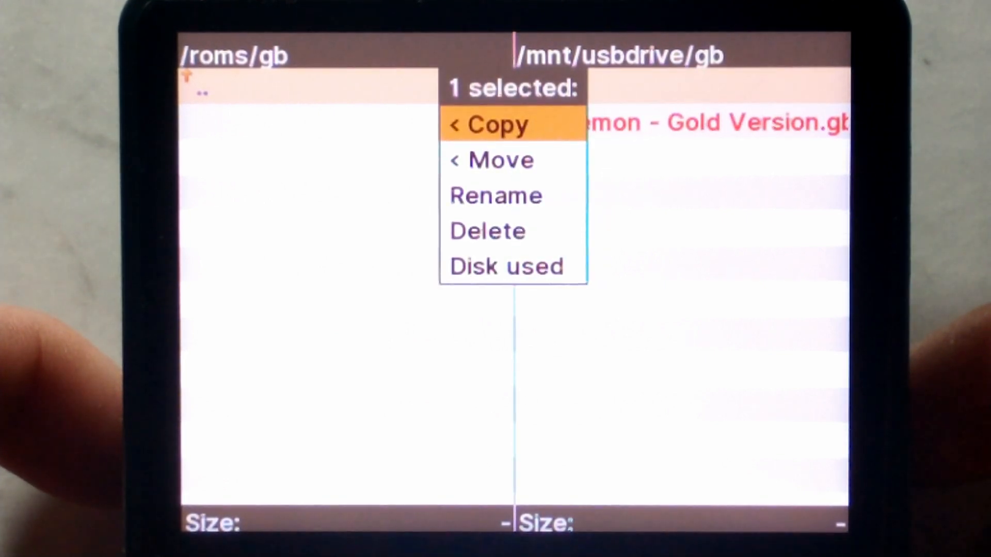
left_click(490, 124)
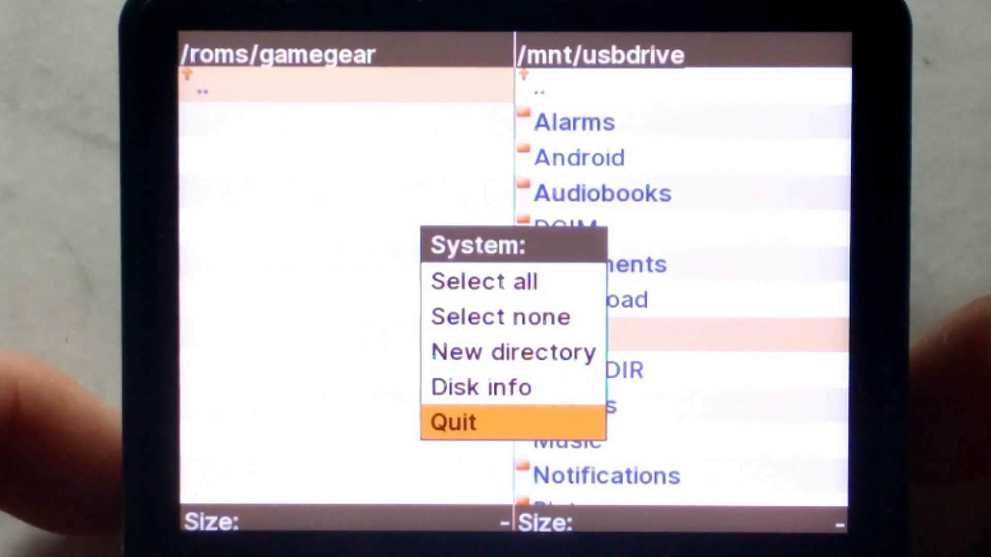
- Quit File Manager and choose Restart System from the EmulationStation Quit menu
left_click(451, 421)
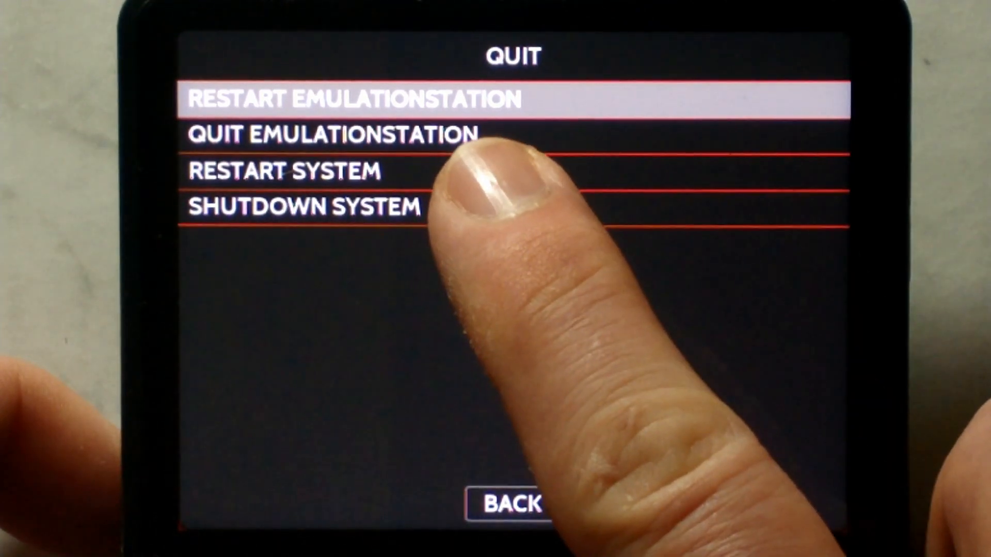
left_click(351, 99)
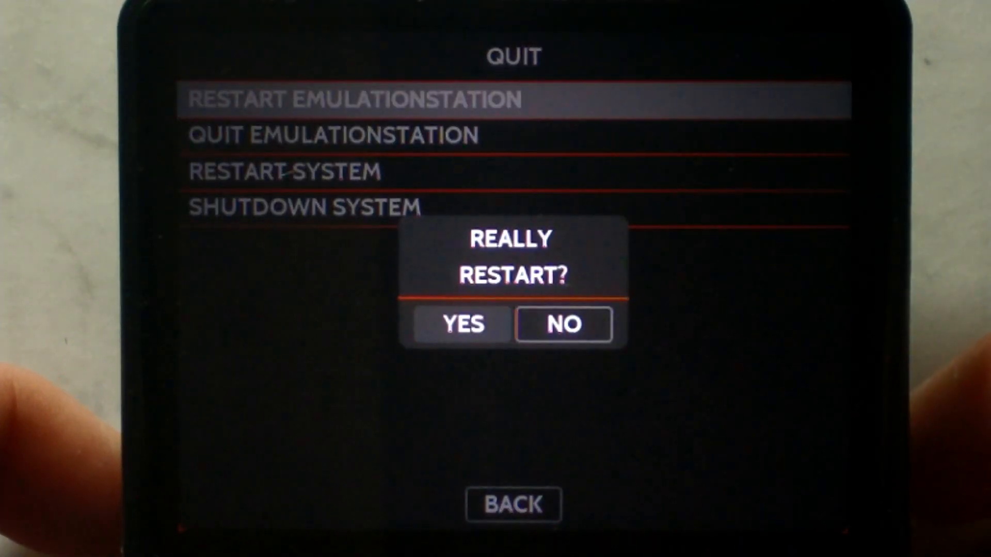